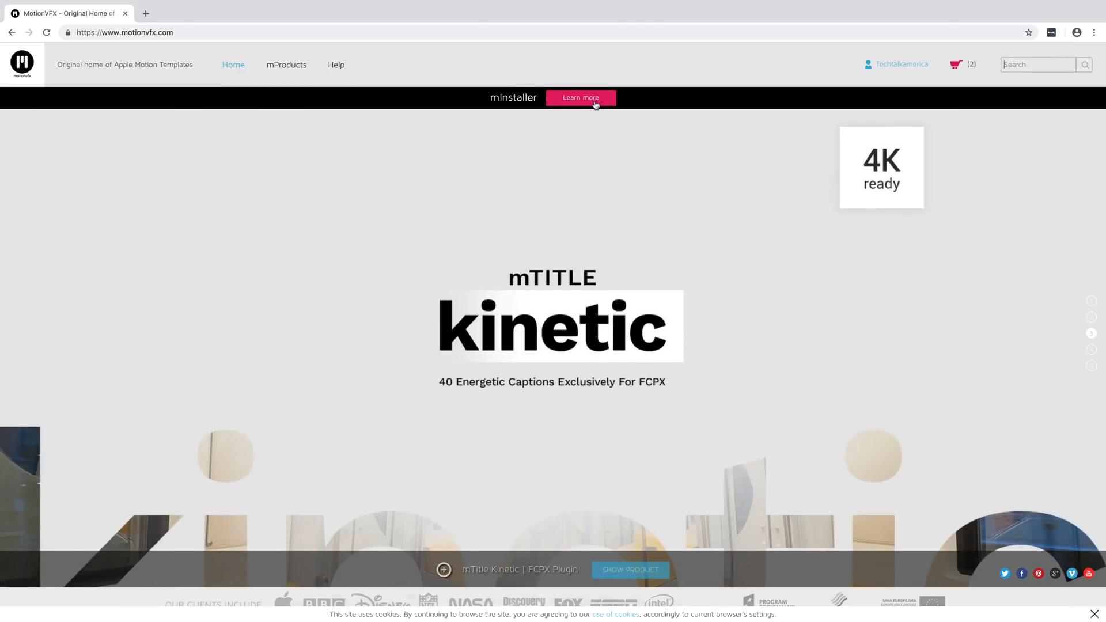
pyautogui.moveTo(581, 97)
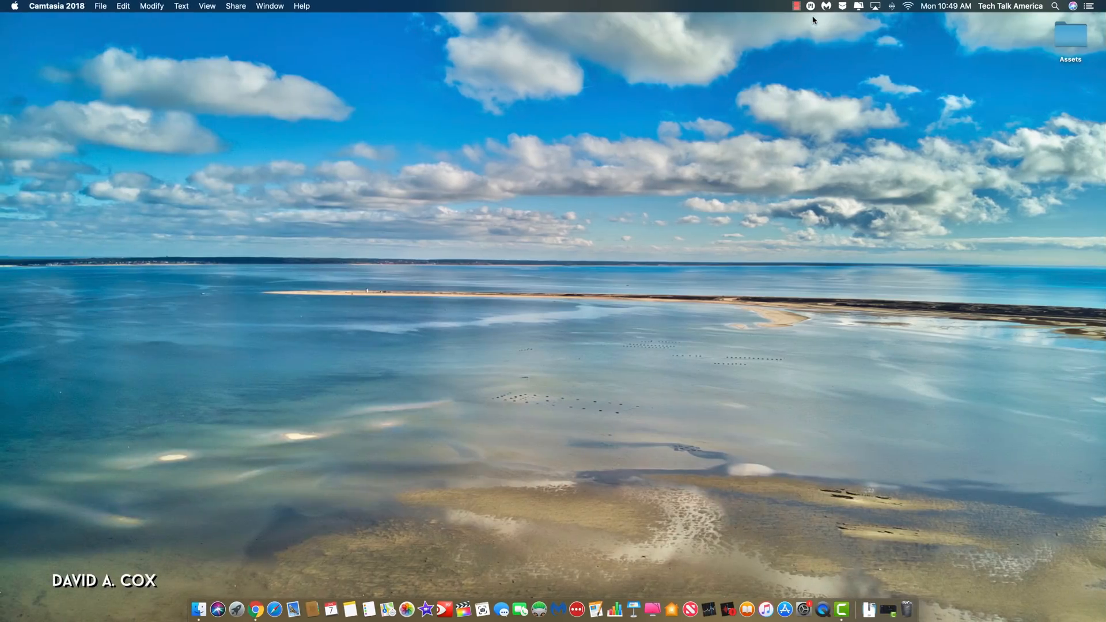
pyautogui.click(713, 7)
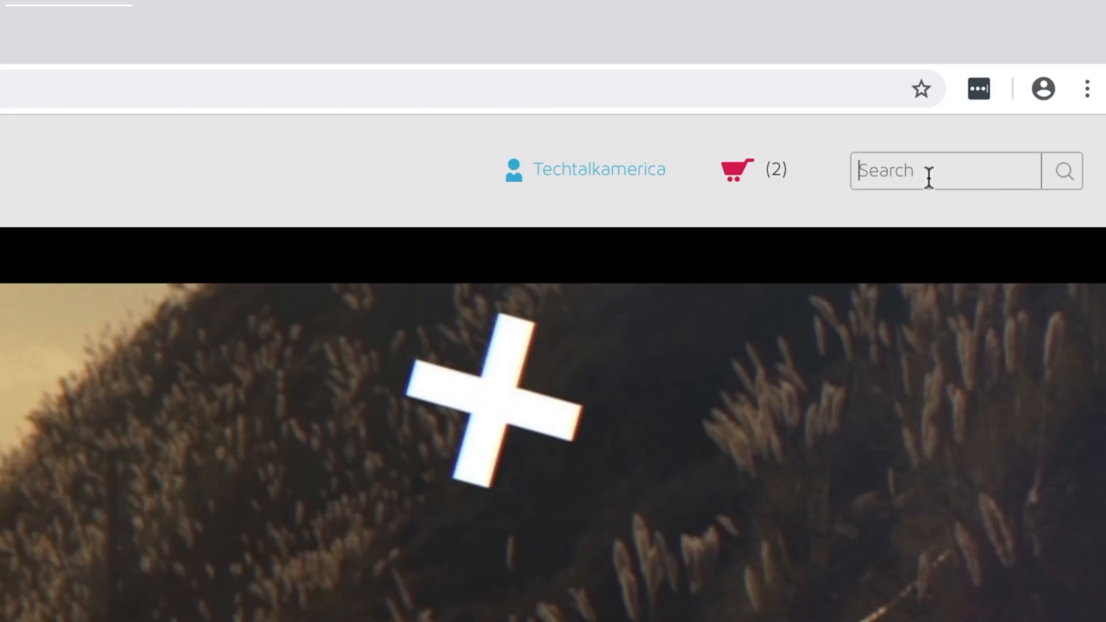
# Search the MotionVFX store for 'mTu' and open the mTuber $69 product page
pyautogui.write('mTuber')
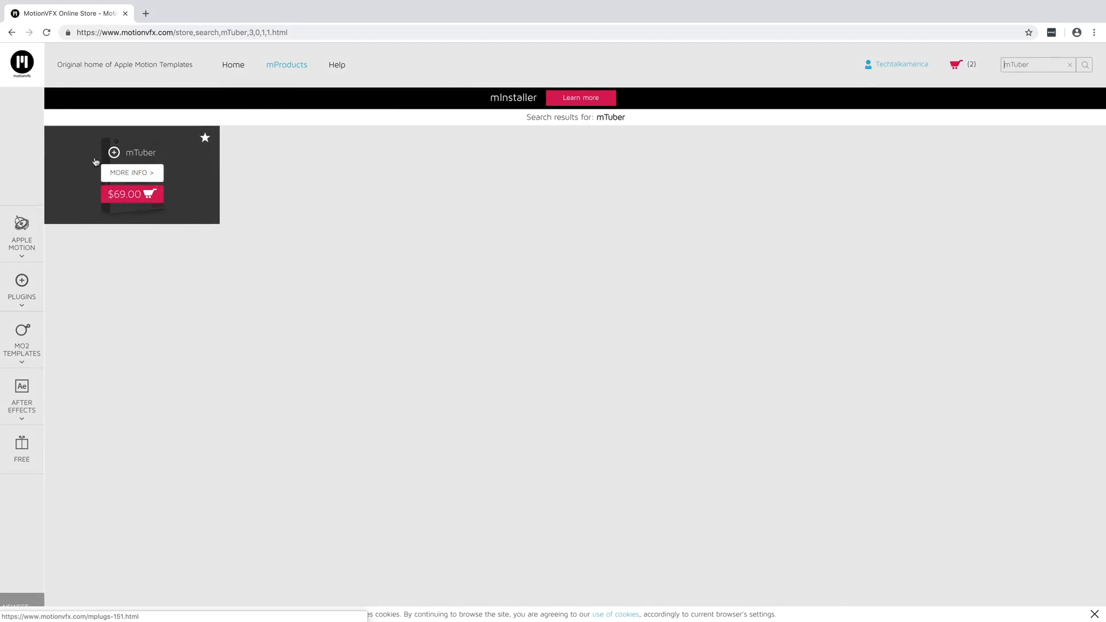
pyautogui.click(131, 172)
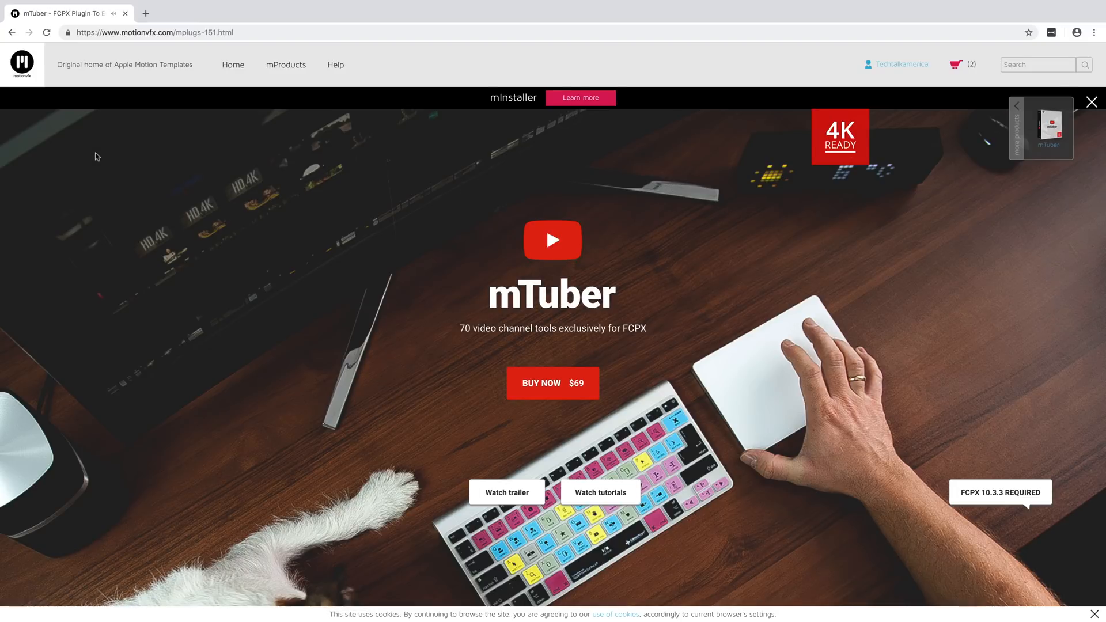
pyautogui.scroll(-3)
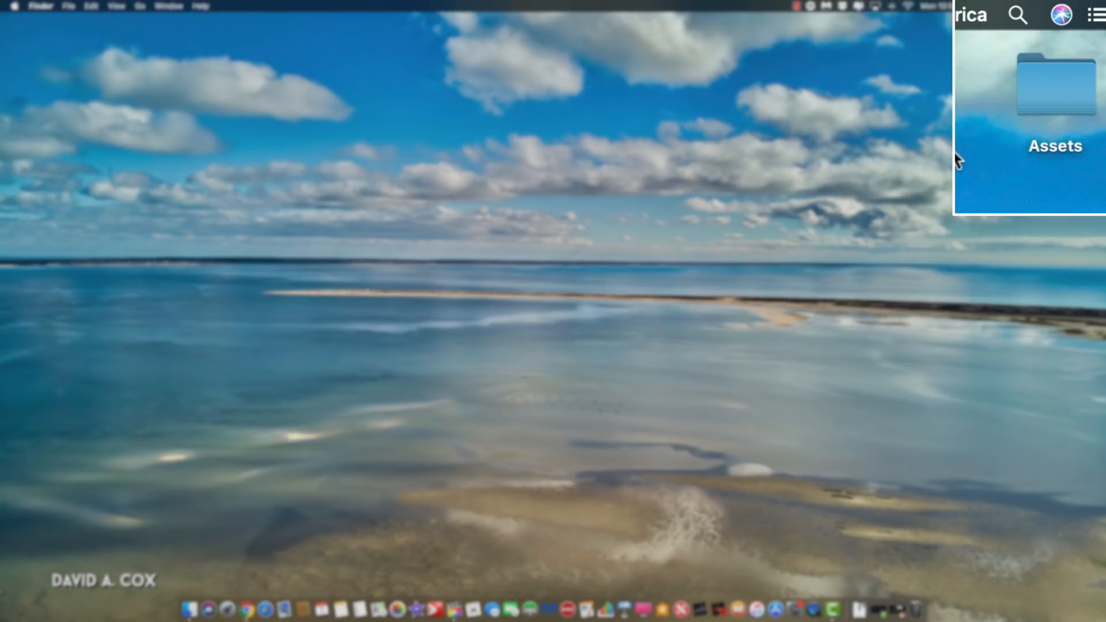
pyautogui.moveTo(1080, 24)
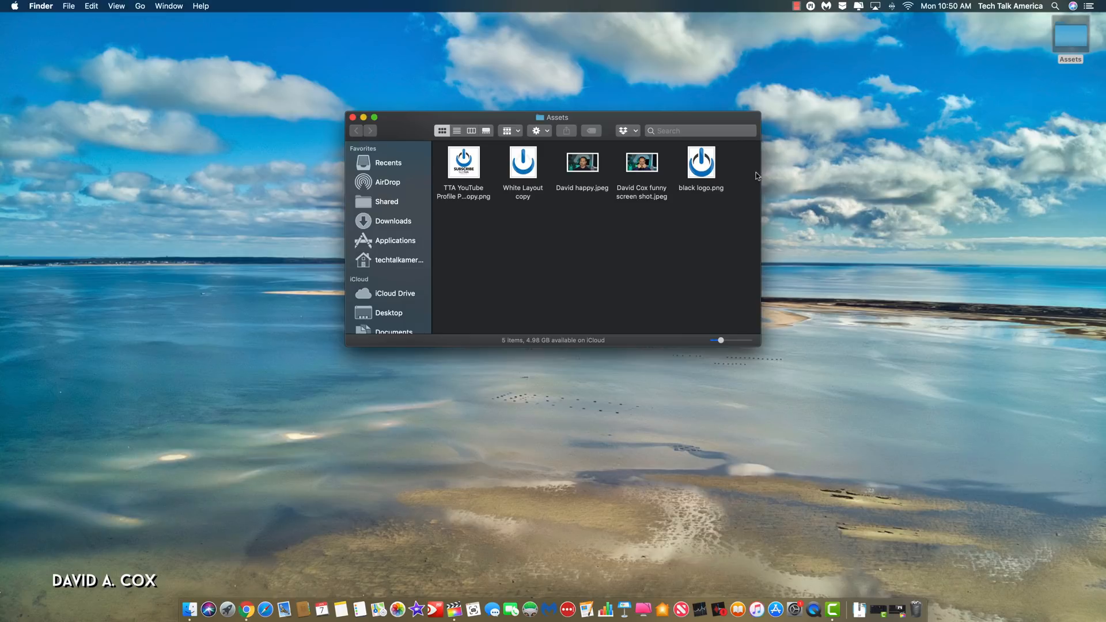
# Select the White Layout copy logo image in Assets and preview it with Quick Look
pyautogui.click(701, 162)
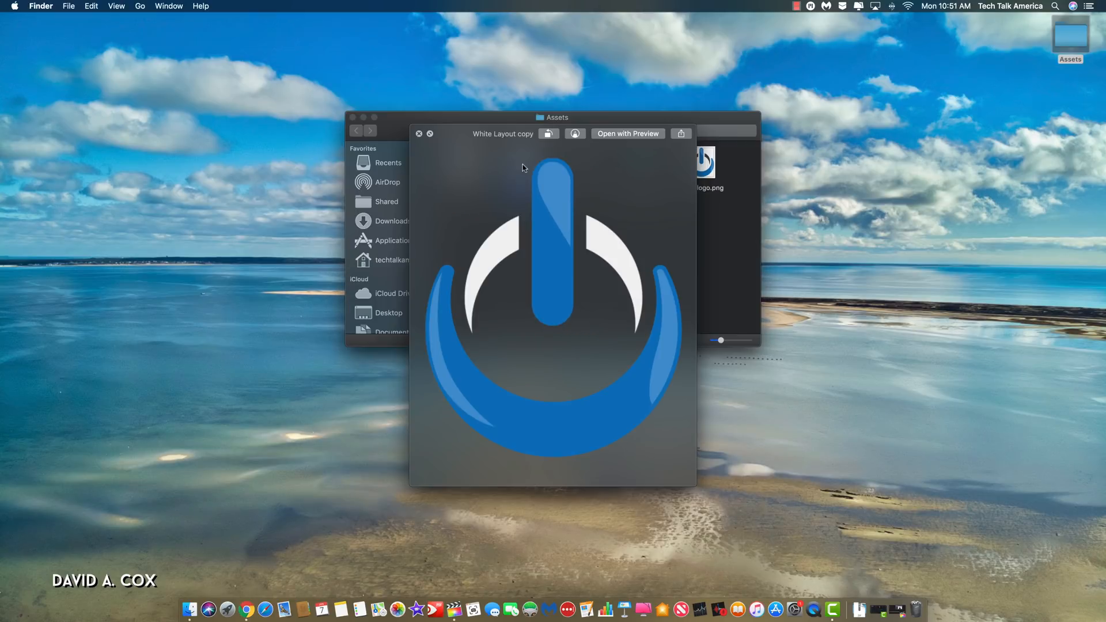
pyautogui.click(418, 133)
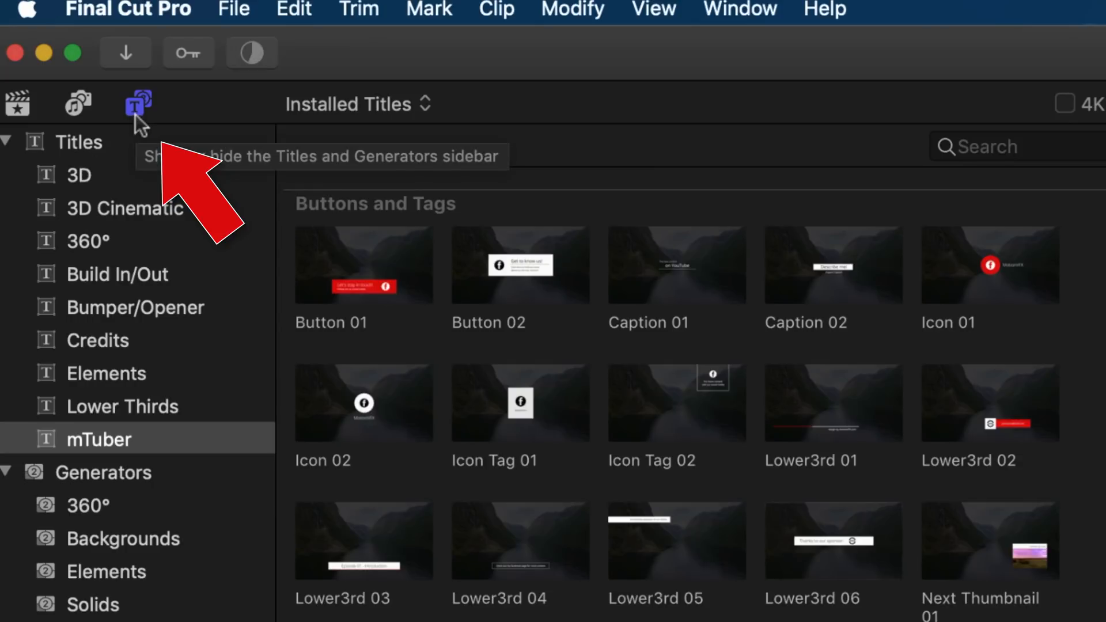
pyautogui.moveTo(25, 166)
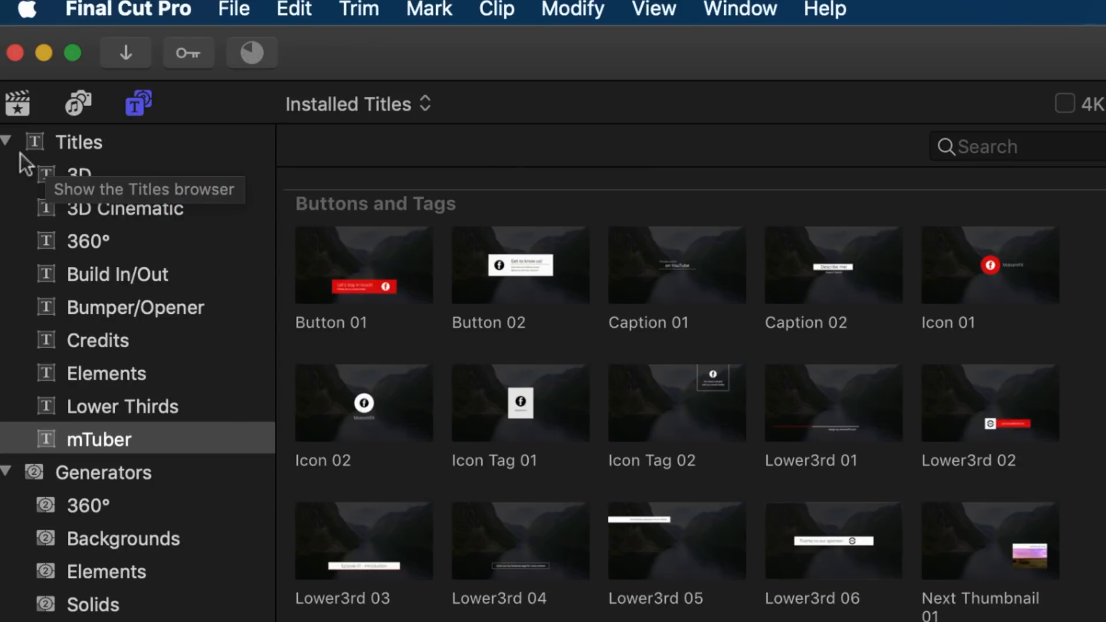
pyautogui.moveTo(37, 451)
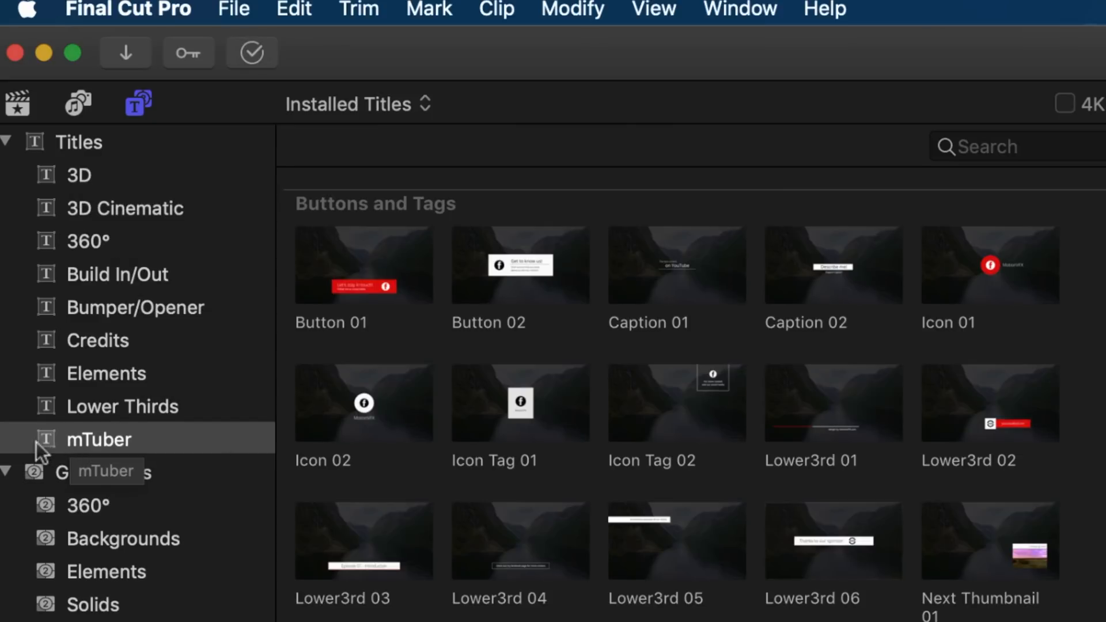
pyautogui.moveTo(359, 416)
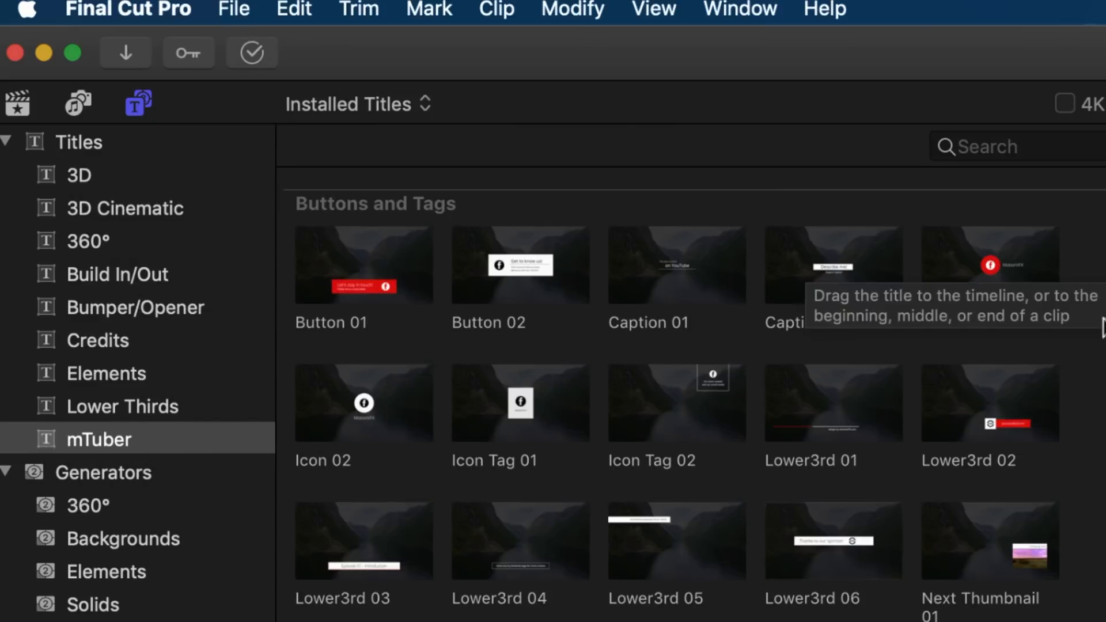
# Scroll through the mTuber Titles, Tools, Transitions and Video Thumbnails templates
pyautogui.scroll(-3)
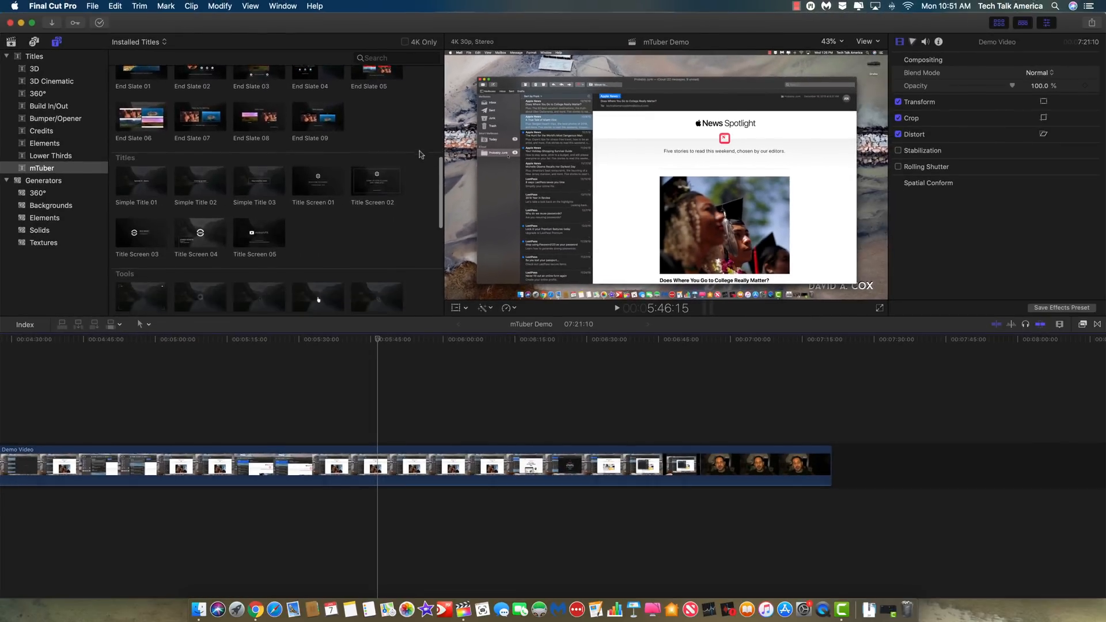
pyautogui.scroll(-3)
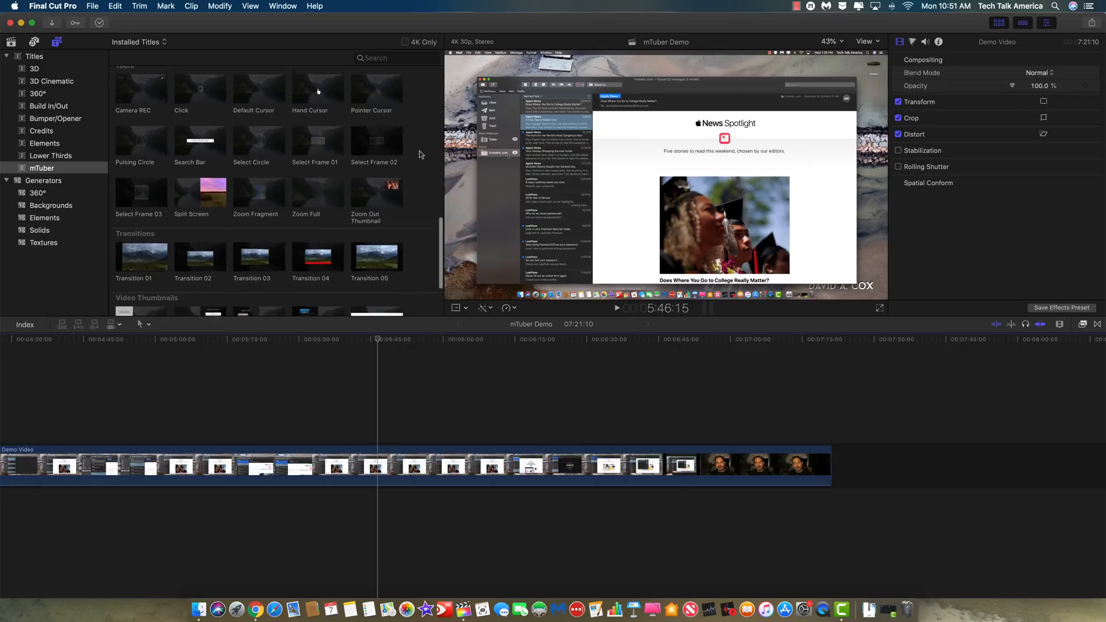
pyautogui.scroll(-3)
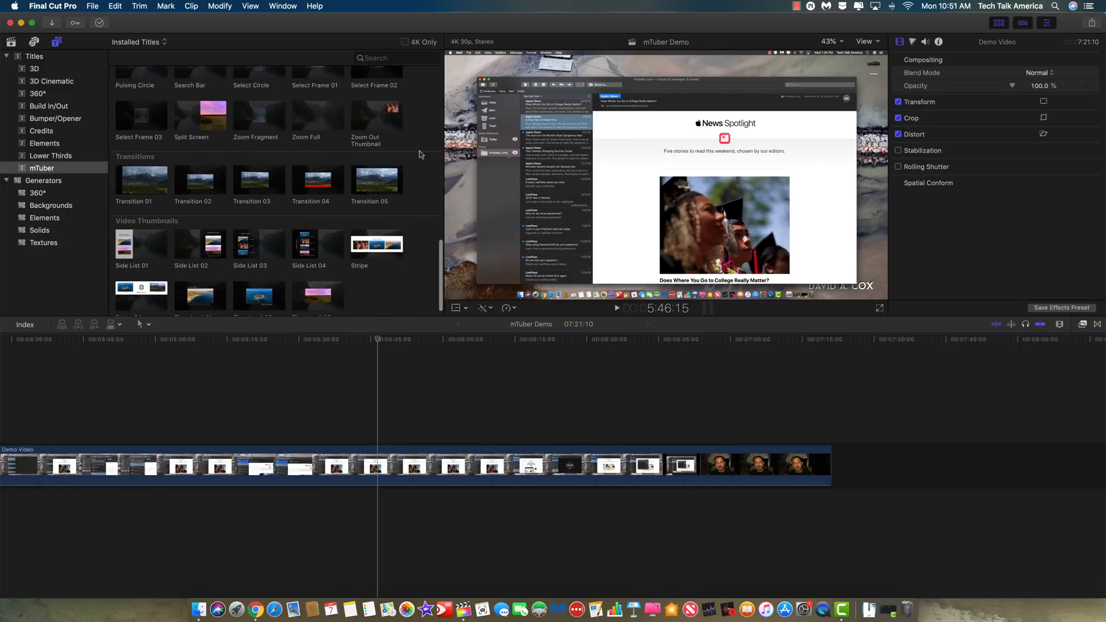
pyautogui.scroll(3)
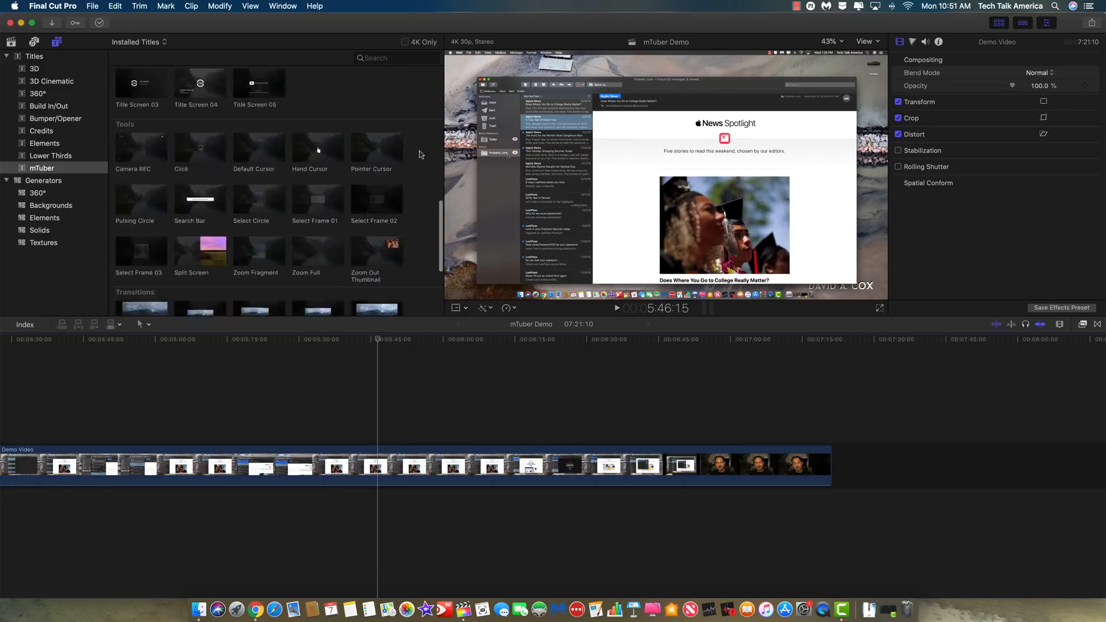
pyautogui.scroll(-3)
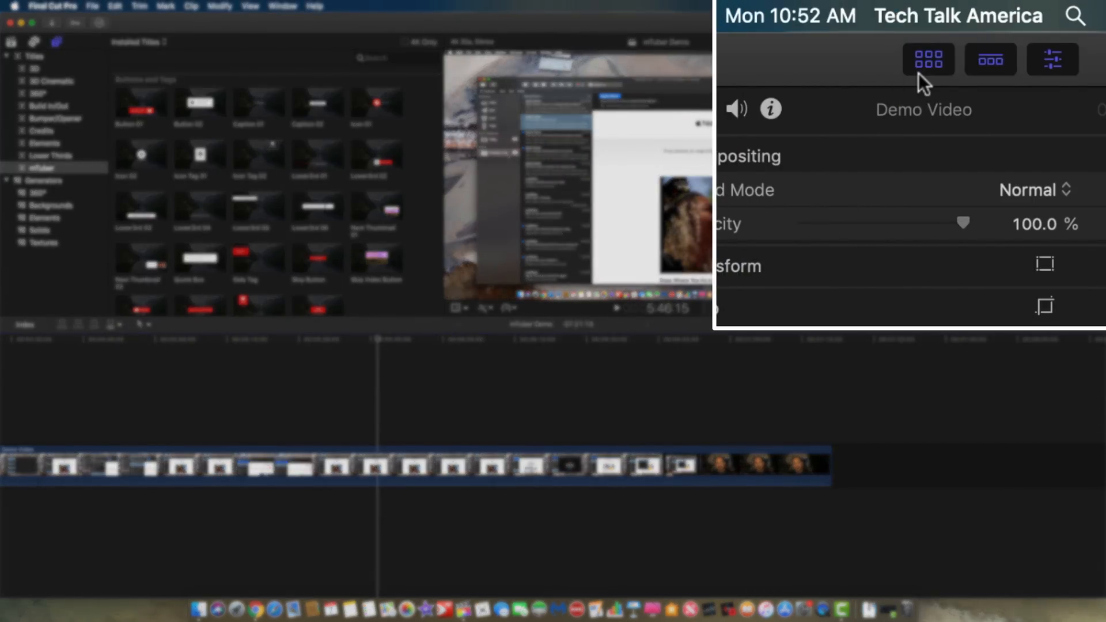
pyautogui.moveTo(1010, 23)
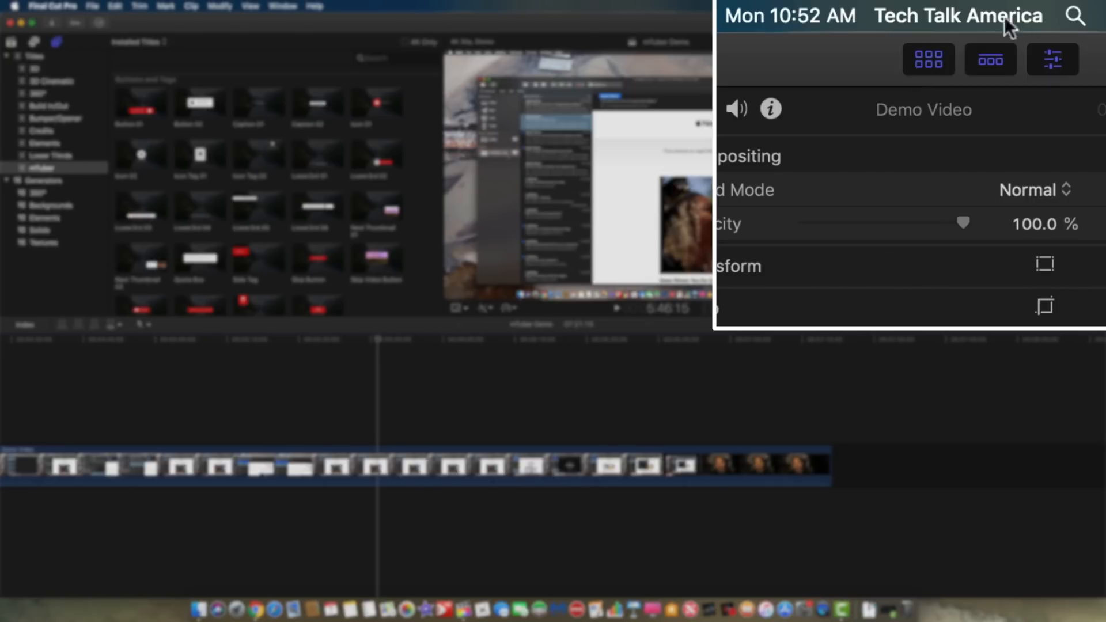
pyautogui.moveTo(1065, 83)
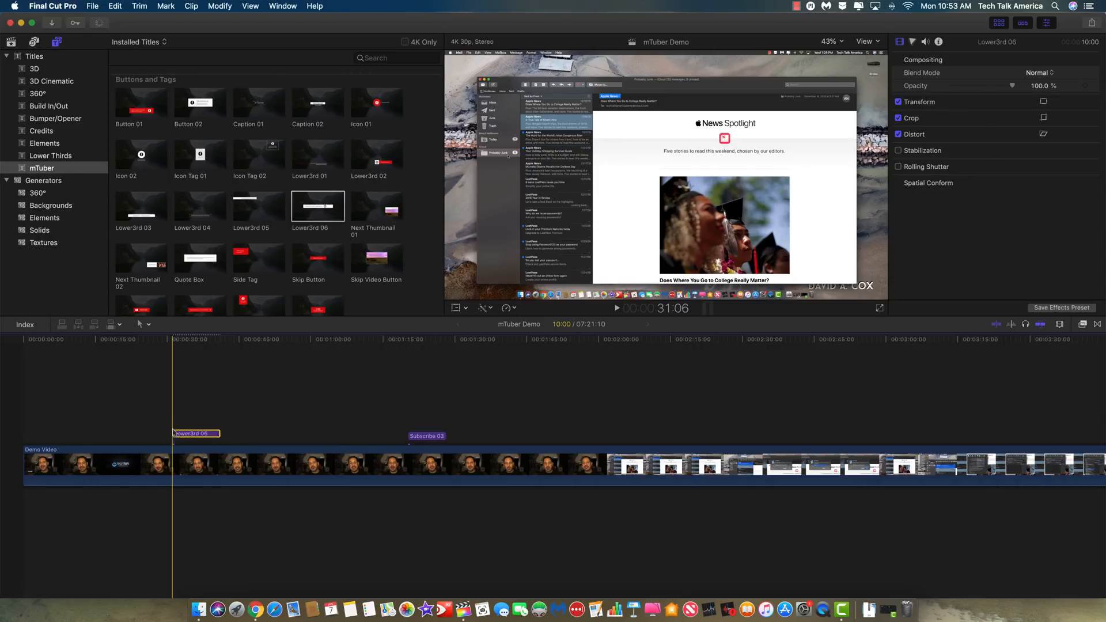
# Select the Lower3rd 06 'Thanks to our sponsor:' title and scale it to 84%
pyautogui.click(616, 309)
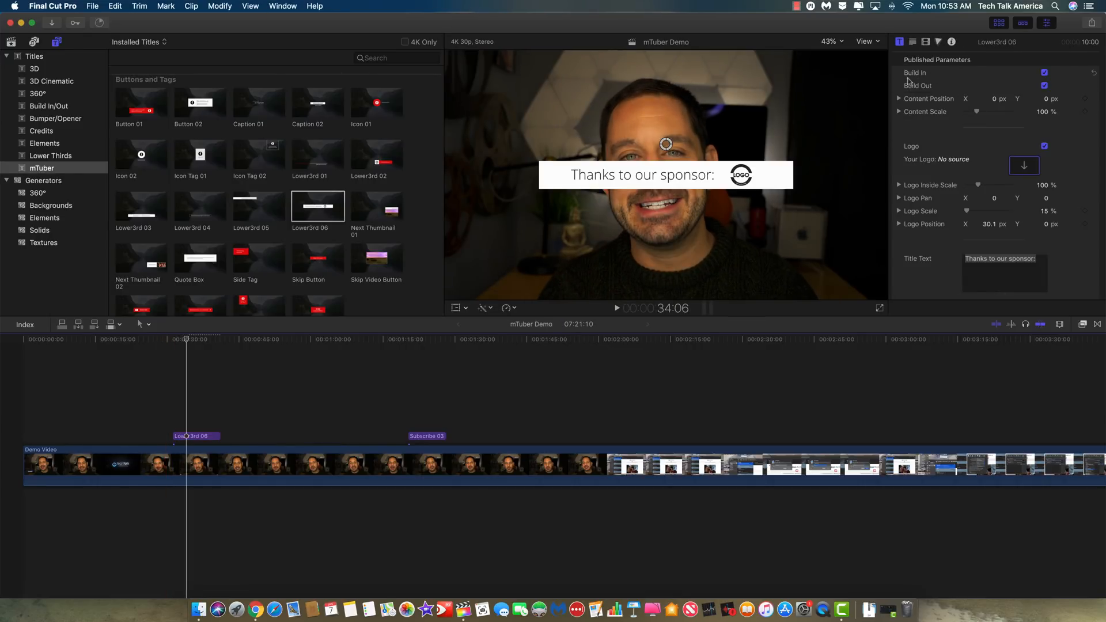
pyautogui.moveTo(170, 305)
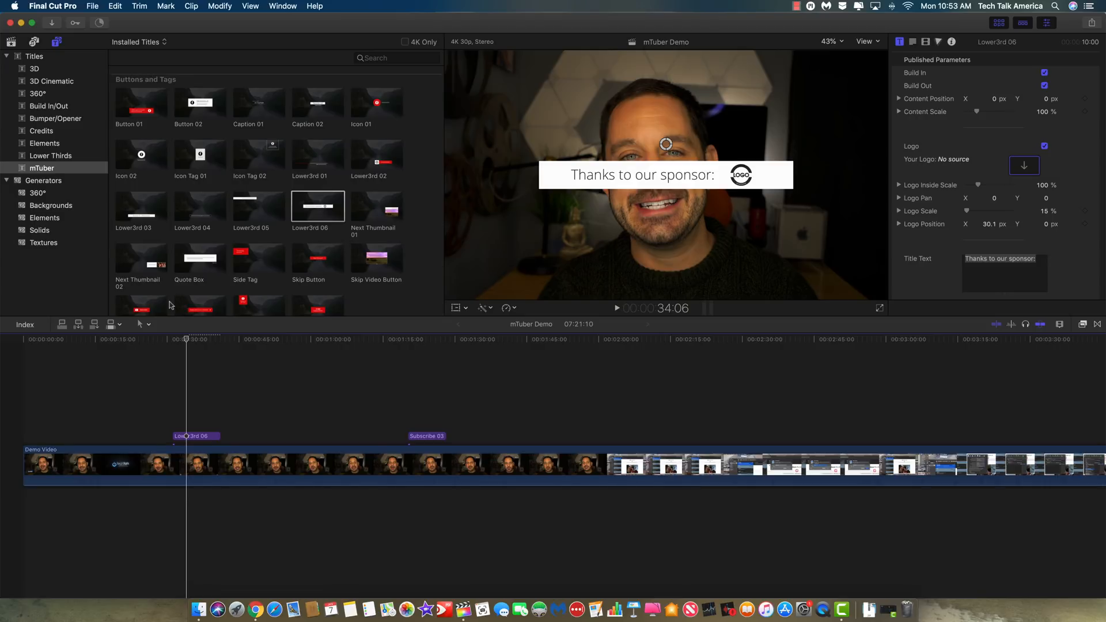
pyautogui.click(615, 308)
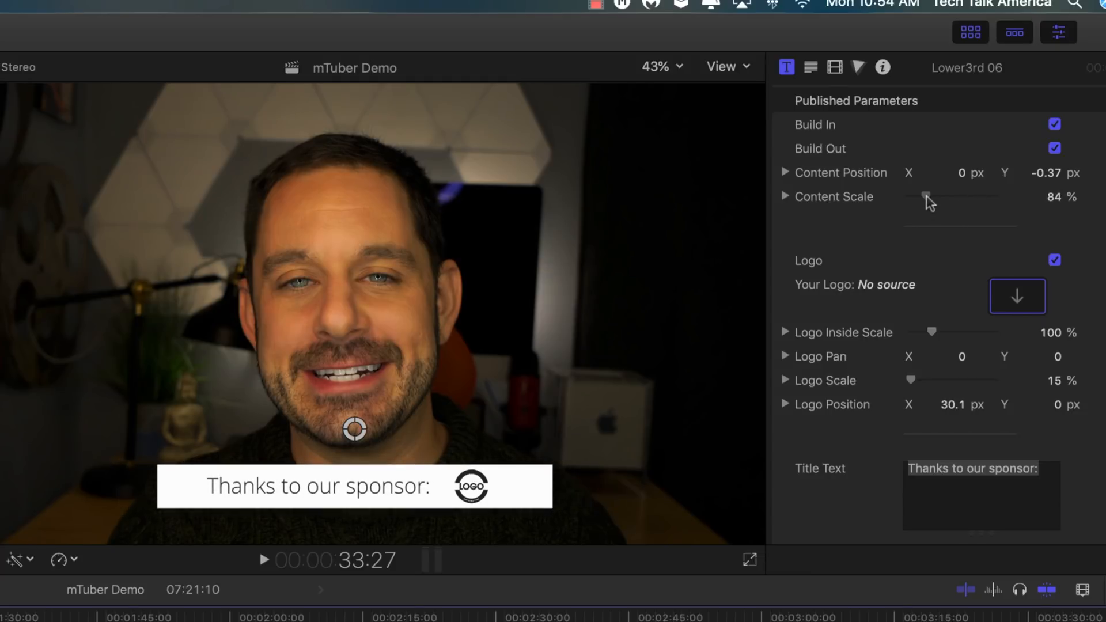
pyautogui.moveTo(811, 298)
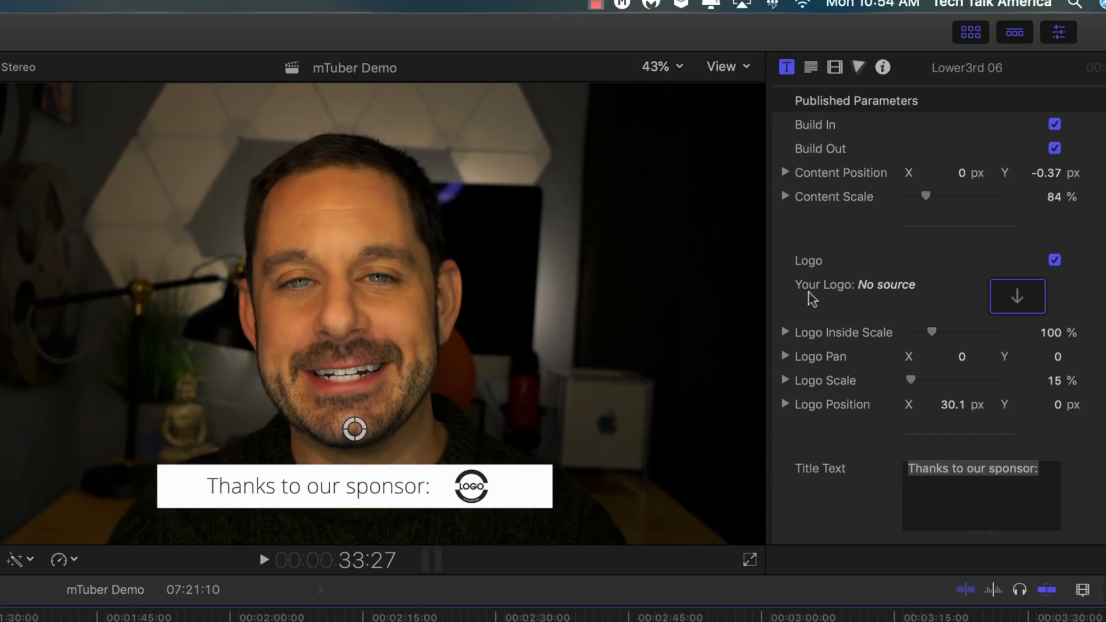
pyautogui.moveTo(921, 300)
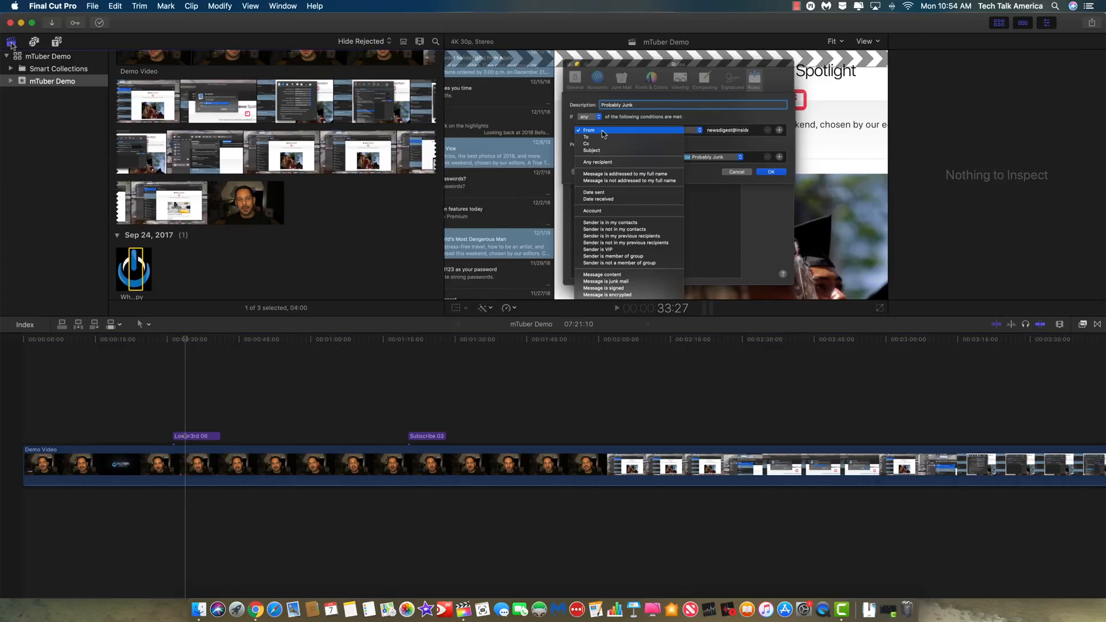
pyautogui.moveTo(99, 228)
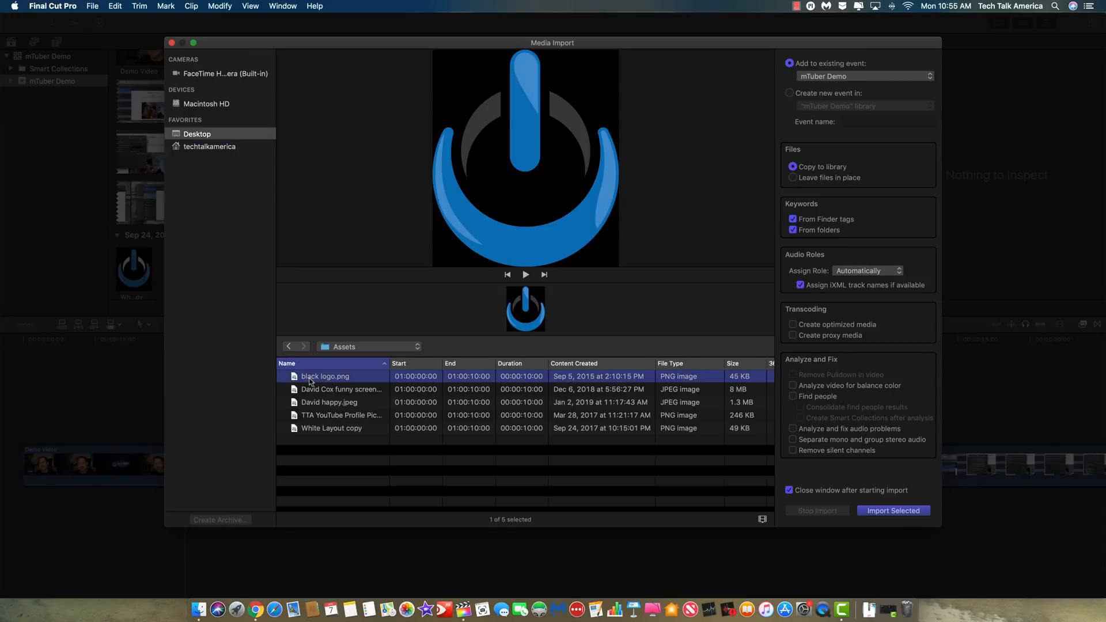
pyautogui.moveTo(339, 381)
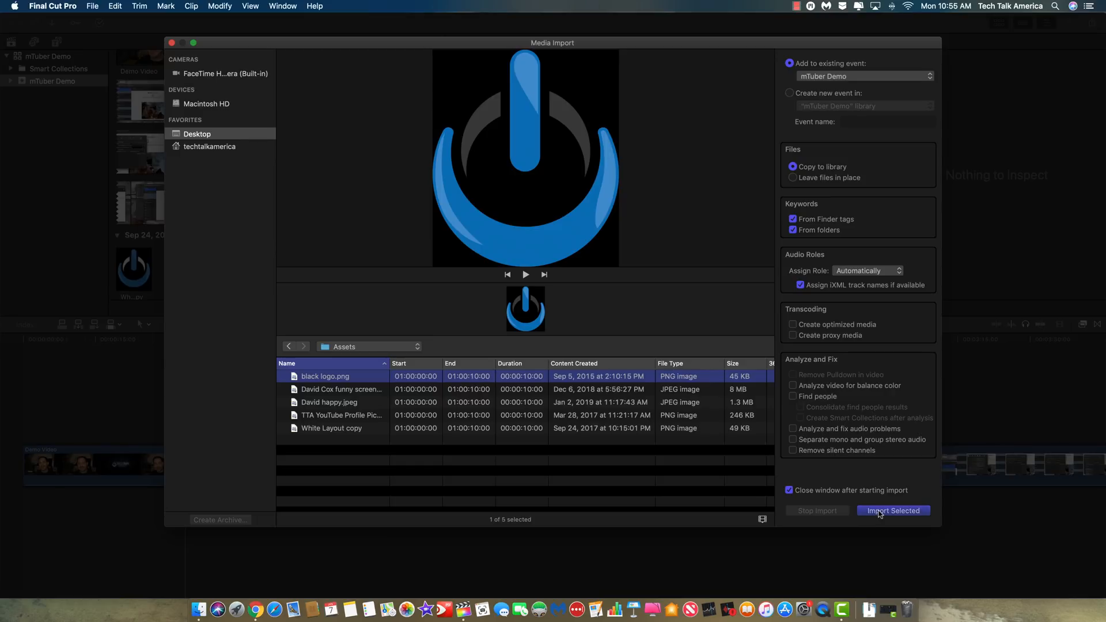
# Import black logo.png from the Assets folder into the mTuber Demo event
pyautogui.click(893, 510)
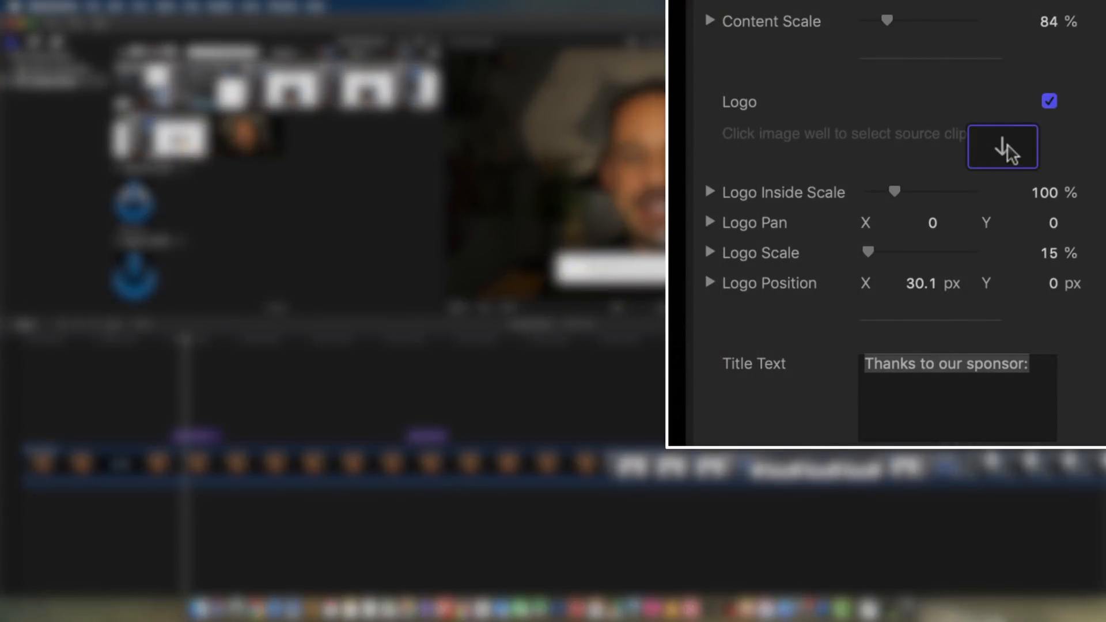
# Apply the black logo clip as the lower third's logo, inside scale 59%, logo scale 14%
pyautogui.click(1002, 146)
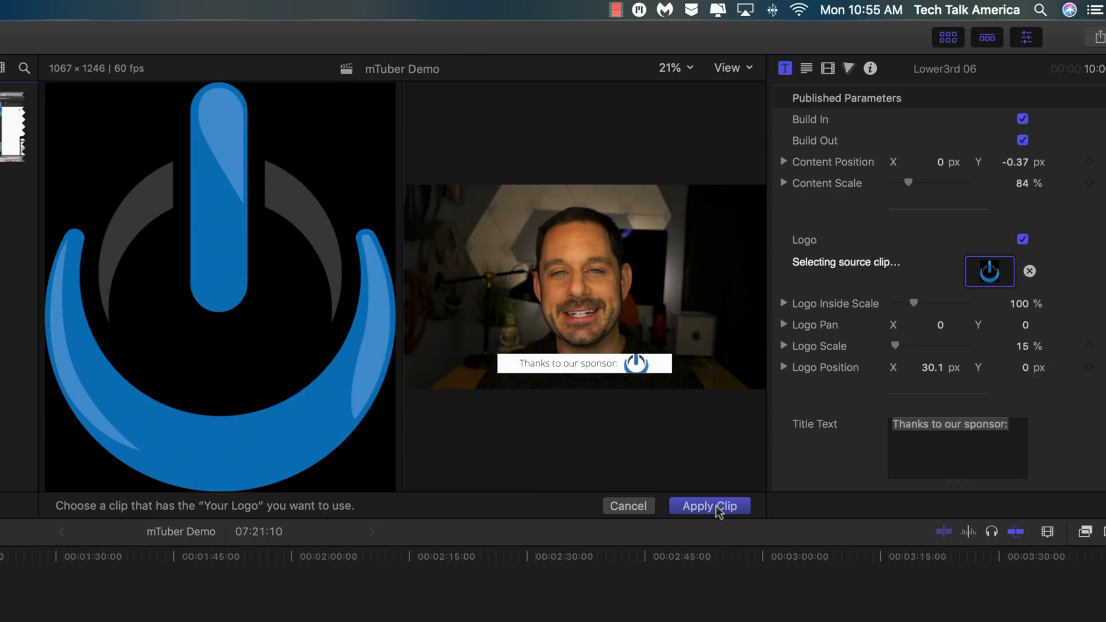
pyautogui.click(708, 506)
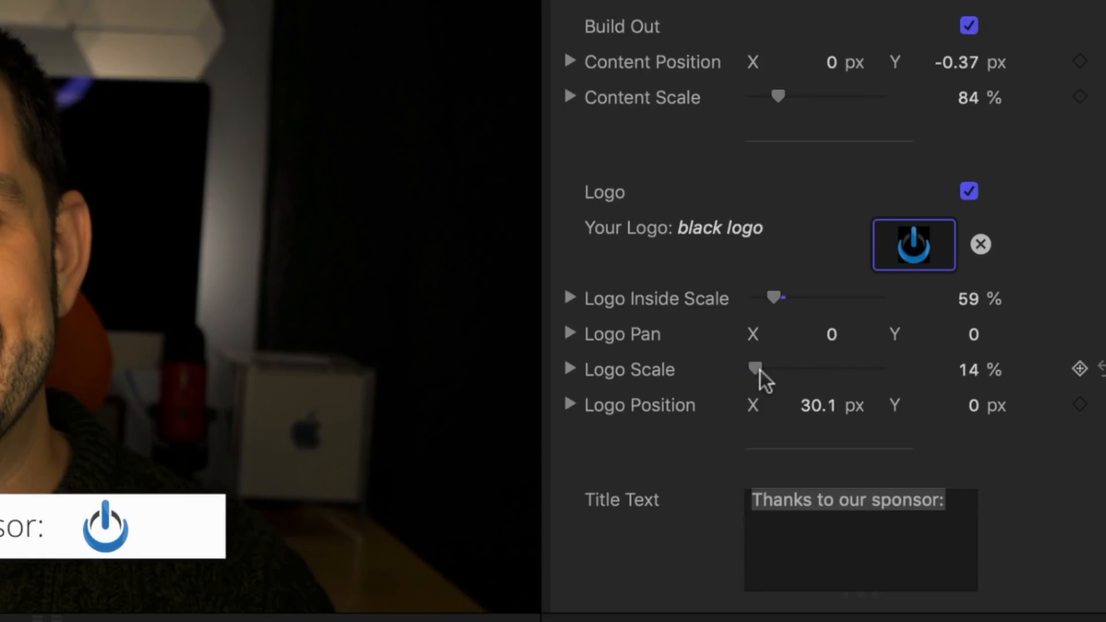
pyautogui.scroll(-3)
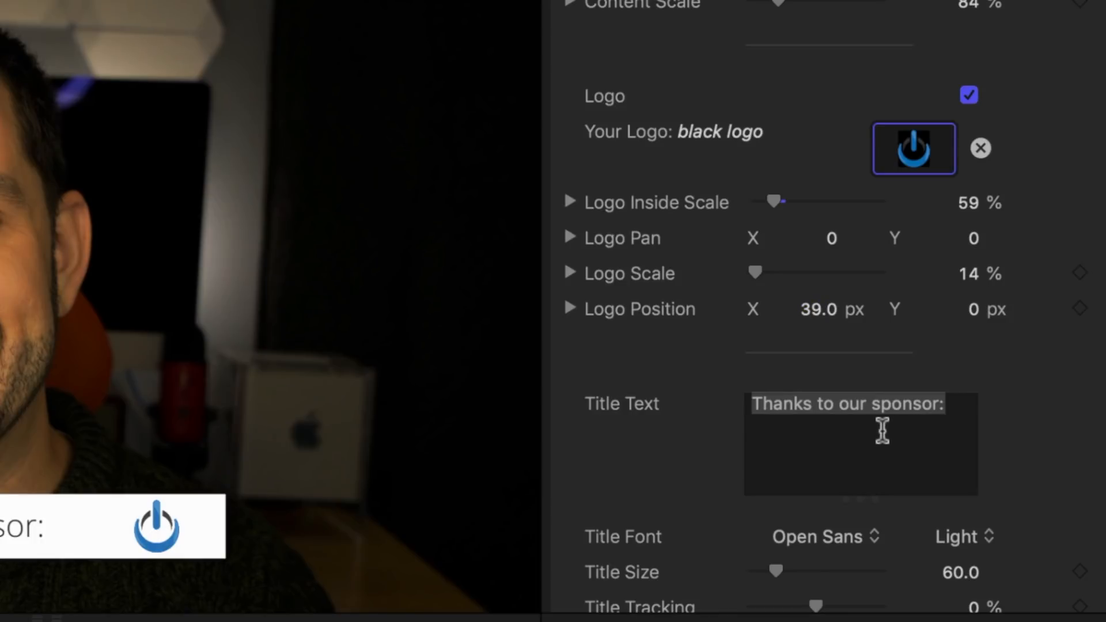
# Replace 'Thanks to our sponsor:' with 'David A. Cox' and the 'Founder @ Tec' credit
pyautogui.tripleClick(847, 403)
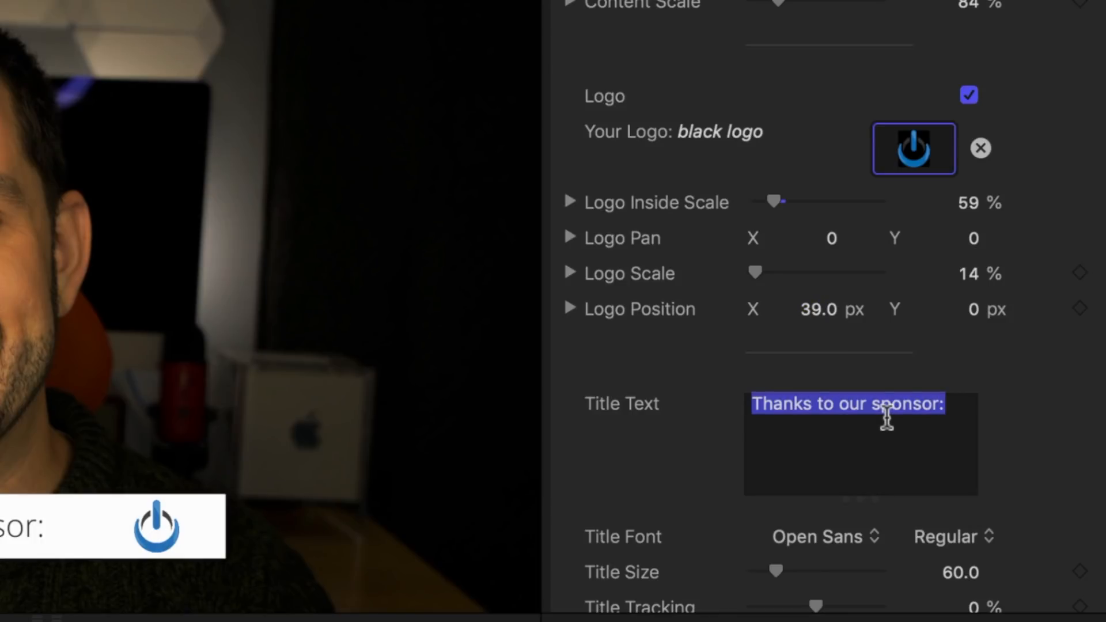
pyautogui.write('David A. Cox')
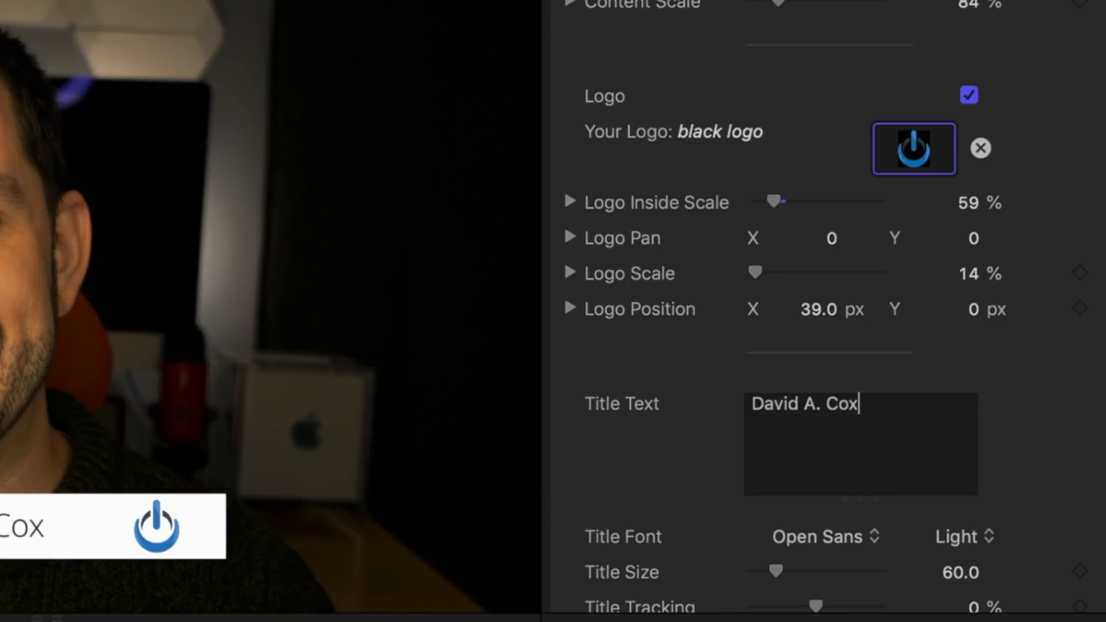
pyautogui.write('F')
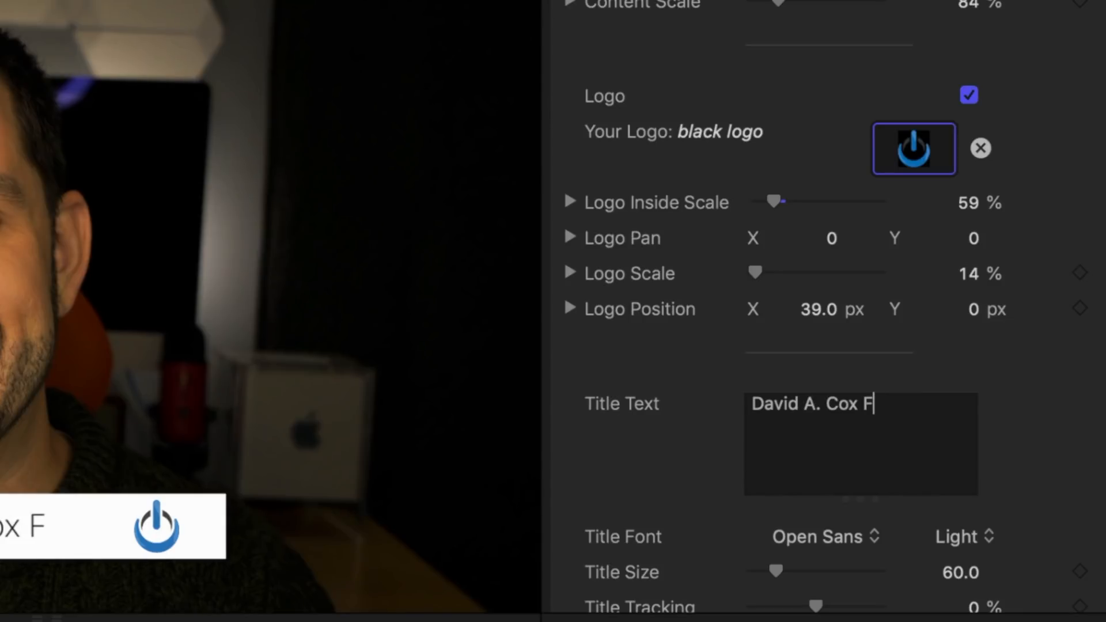
pyautogui.write('ounder @ Tec')
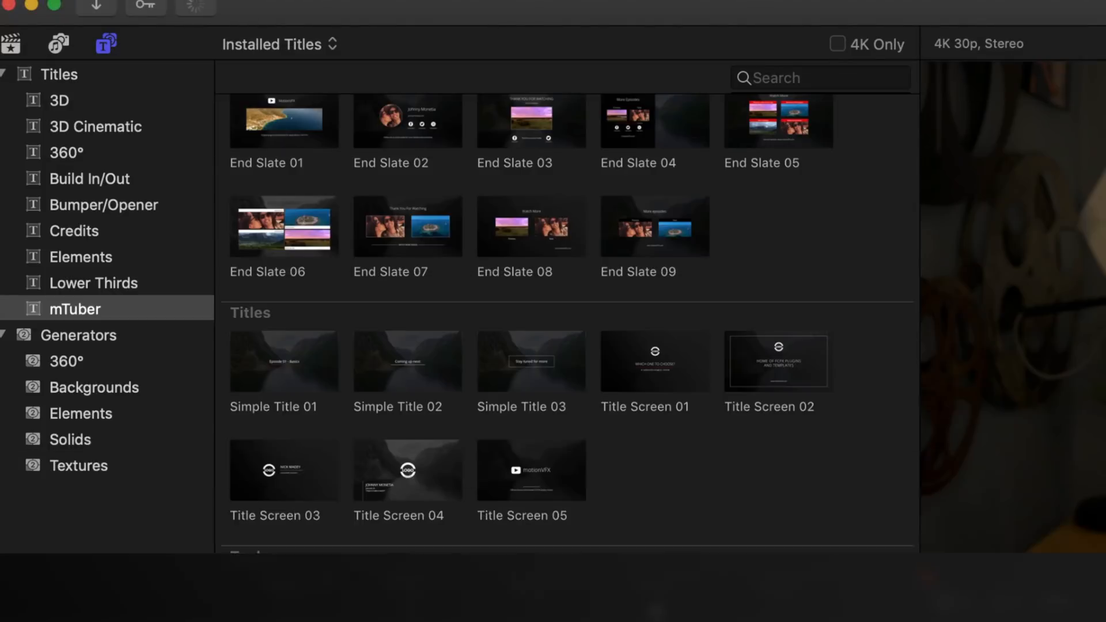
# Place the Subscribe 03 title above the Demo Video clip and select it for editing
pyautogui.scroll(-3)
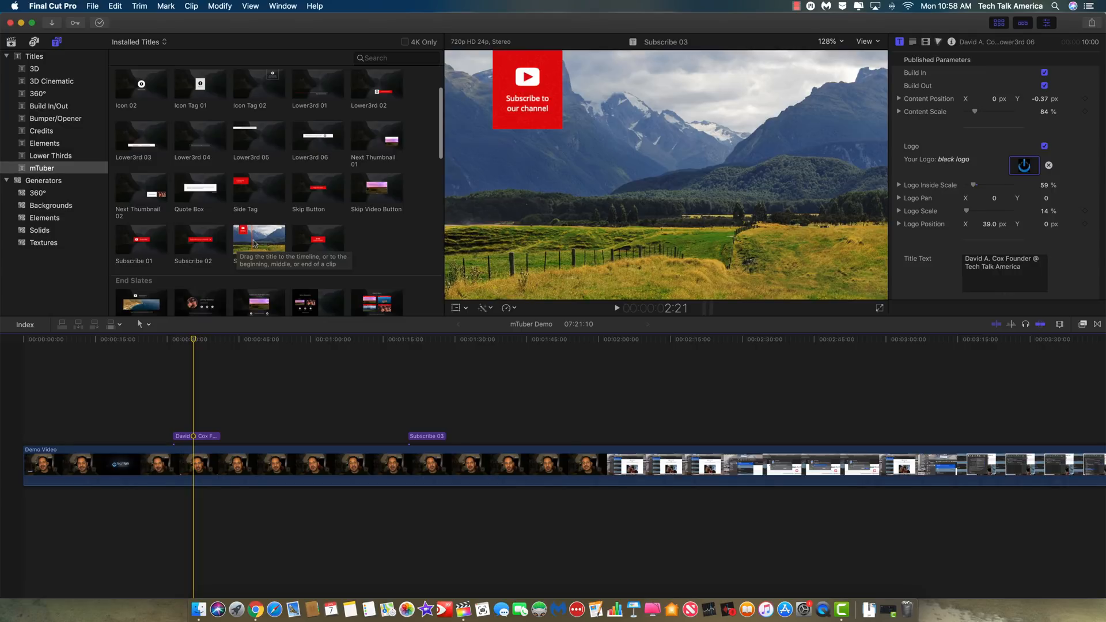
pyautogui.click(511, 435)
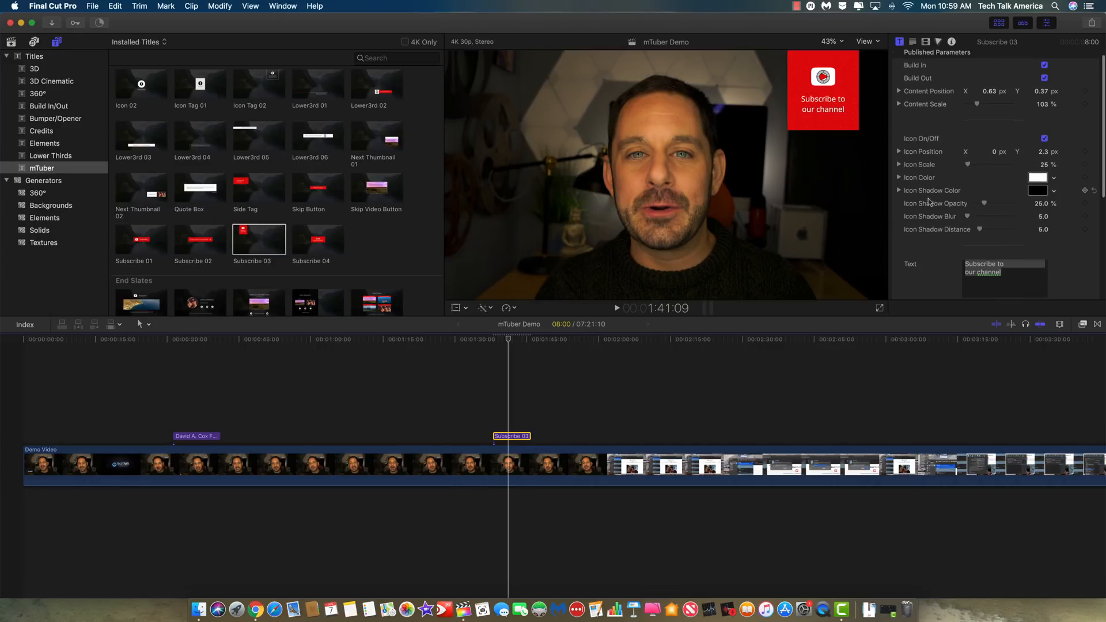
pyautogui.scroll(-3)
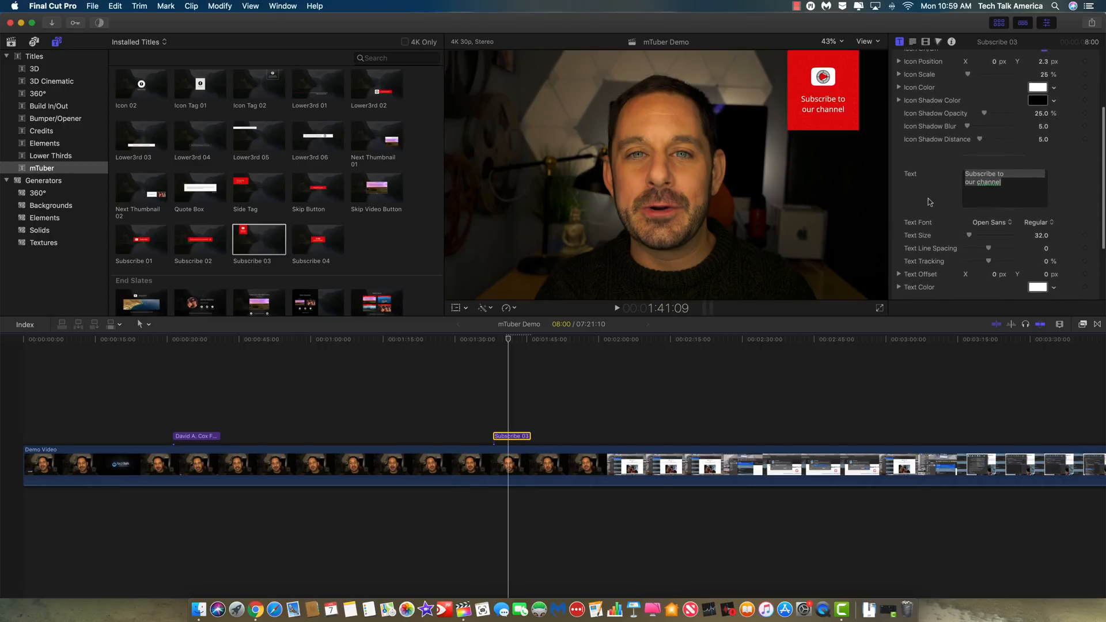
pyautogui.scroll(-3)
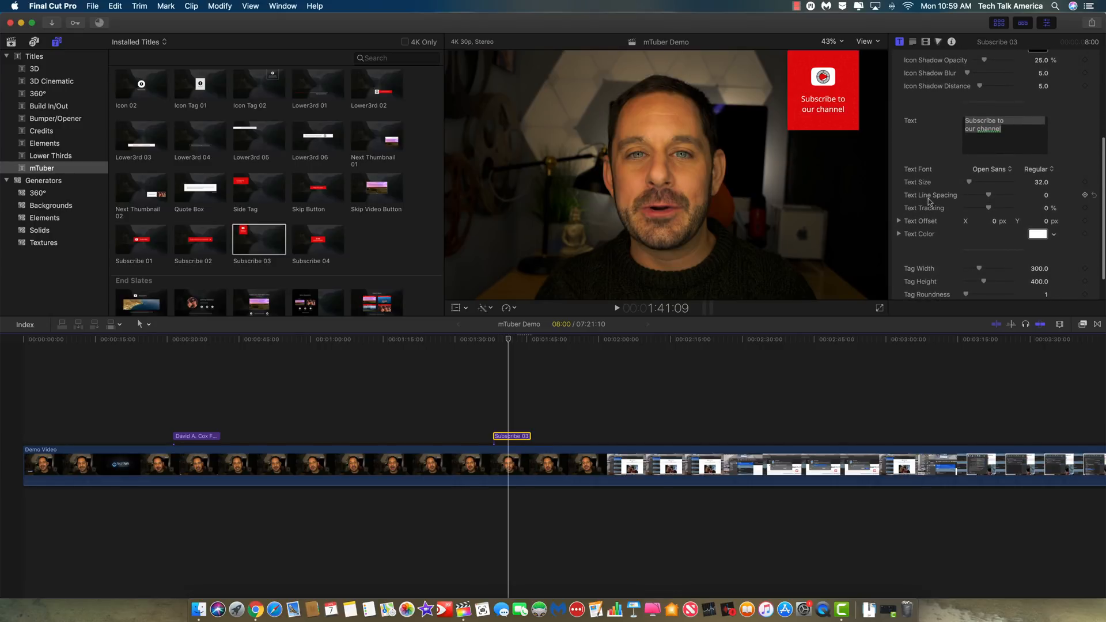
pyautogui.scroll(-3)
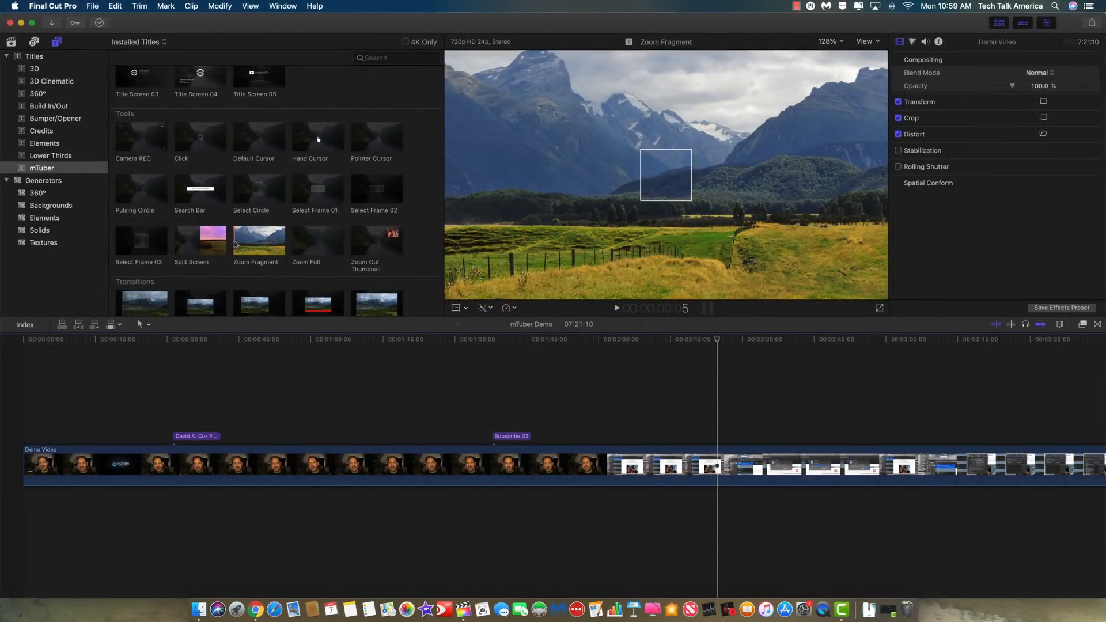
pyautogui.moveTo(258, 239)
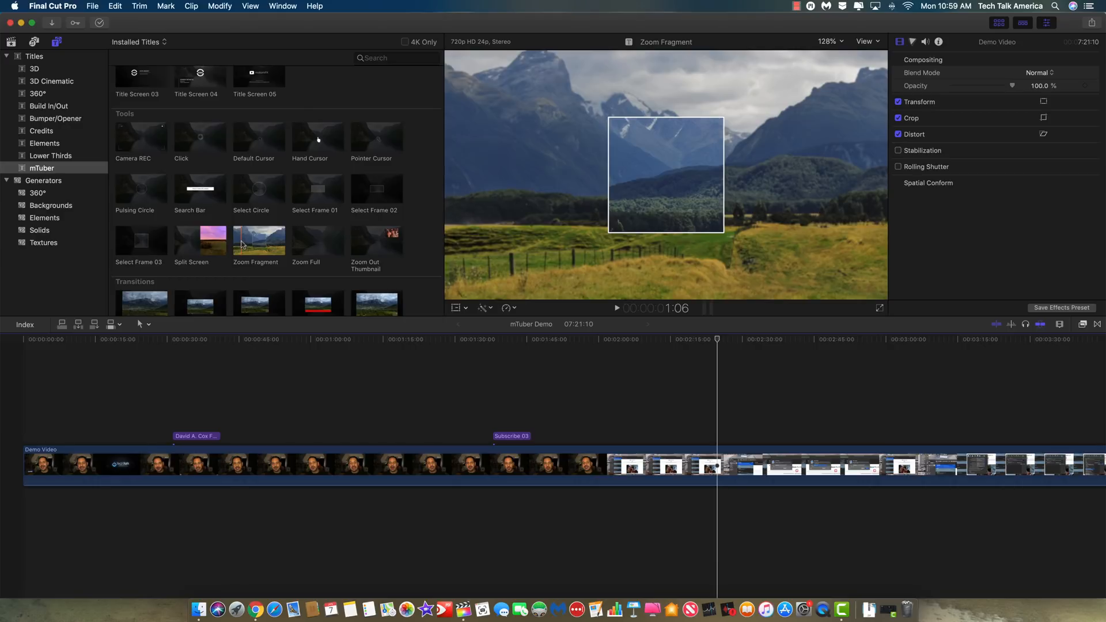
# Add the Zoom Fragment title over the screen recording and select it for adjustment
pyautogui.click(258, 240)
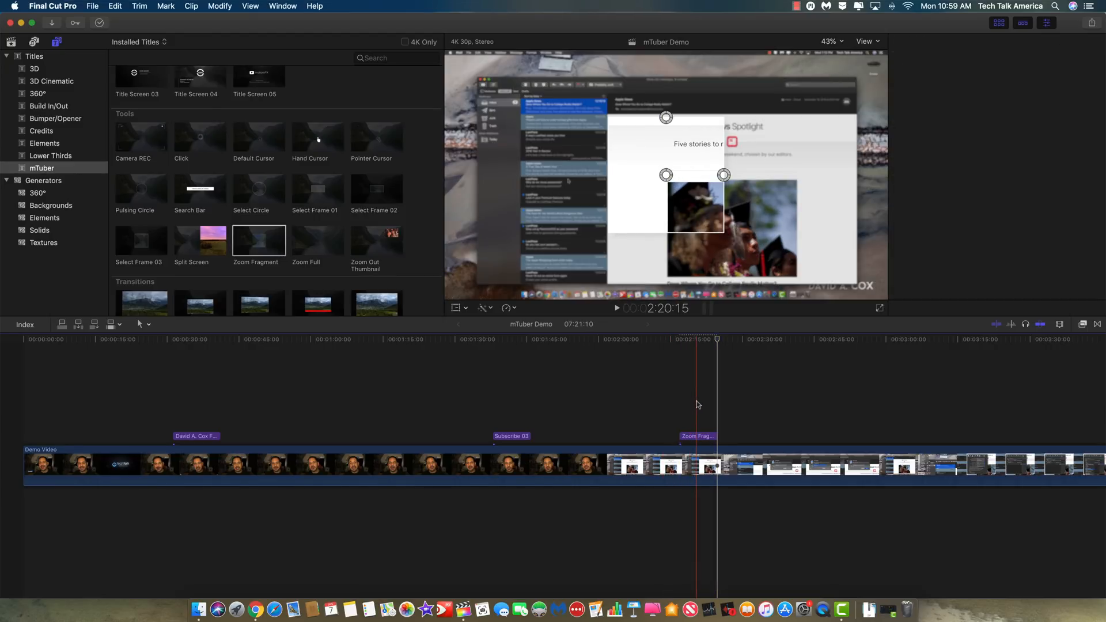
pyautogui.click(696, 435)
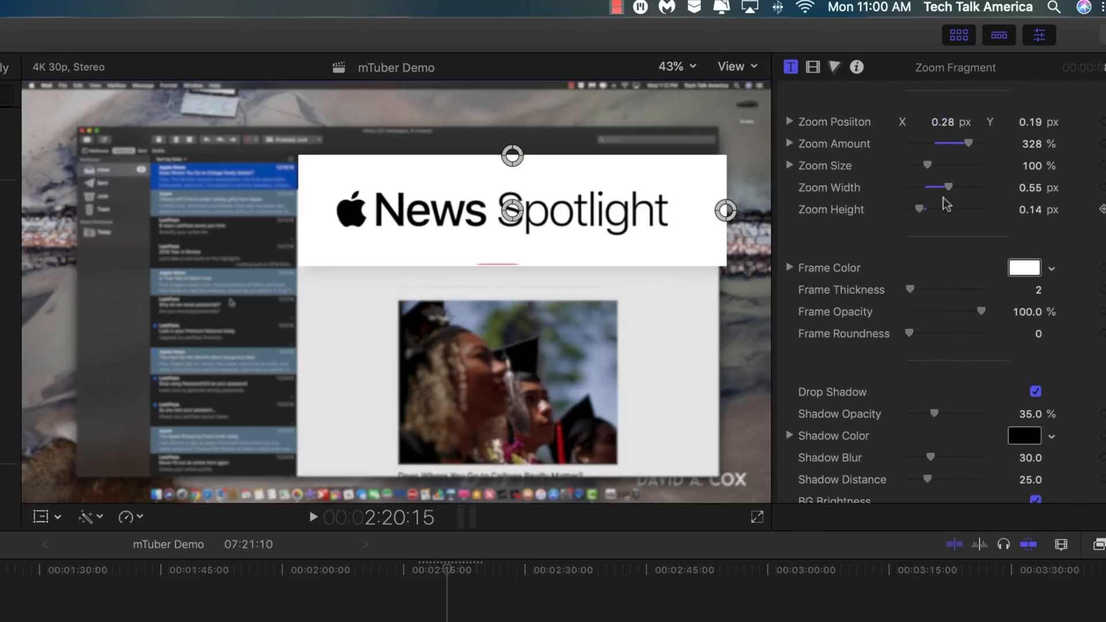
pyautogui.scroll(-3)
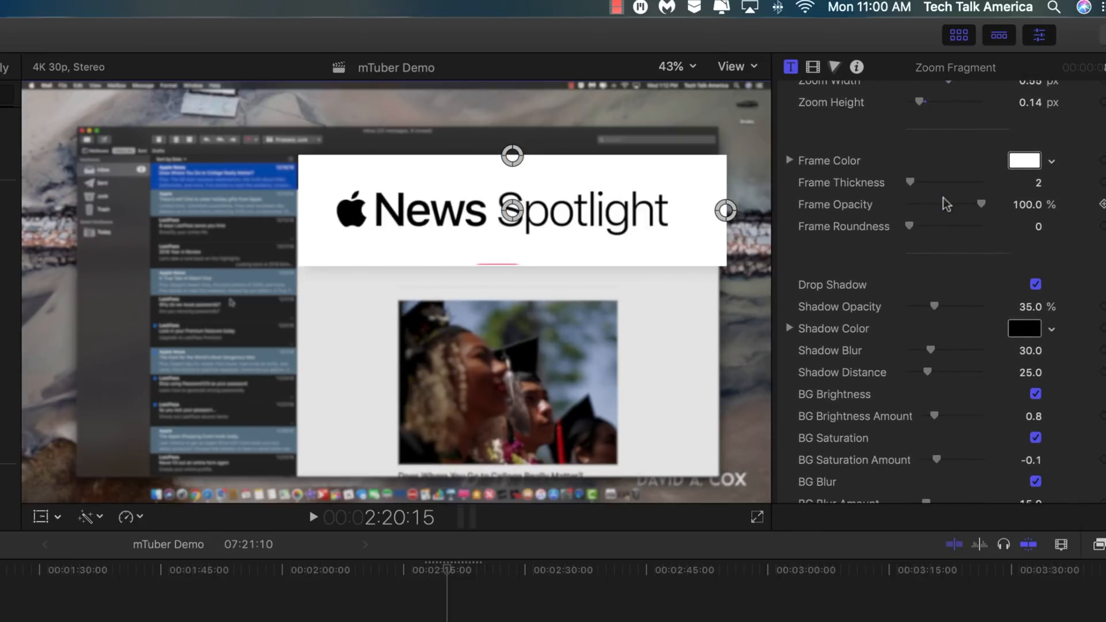
pyautogui.scroll(-3)
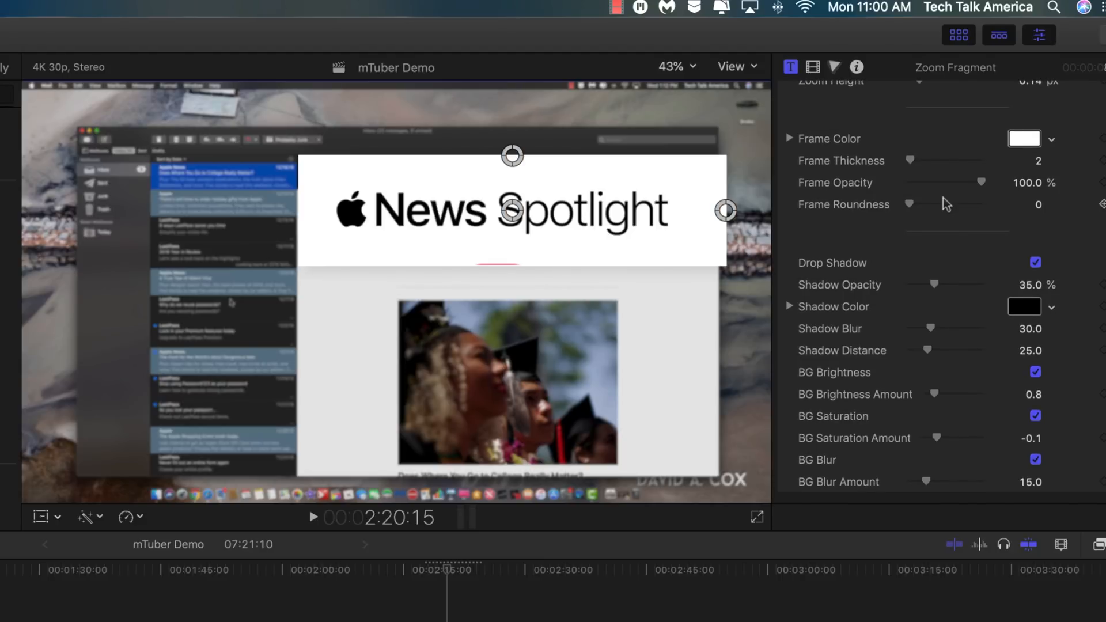
pyautogui.moveTo(936, 488)
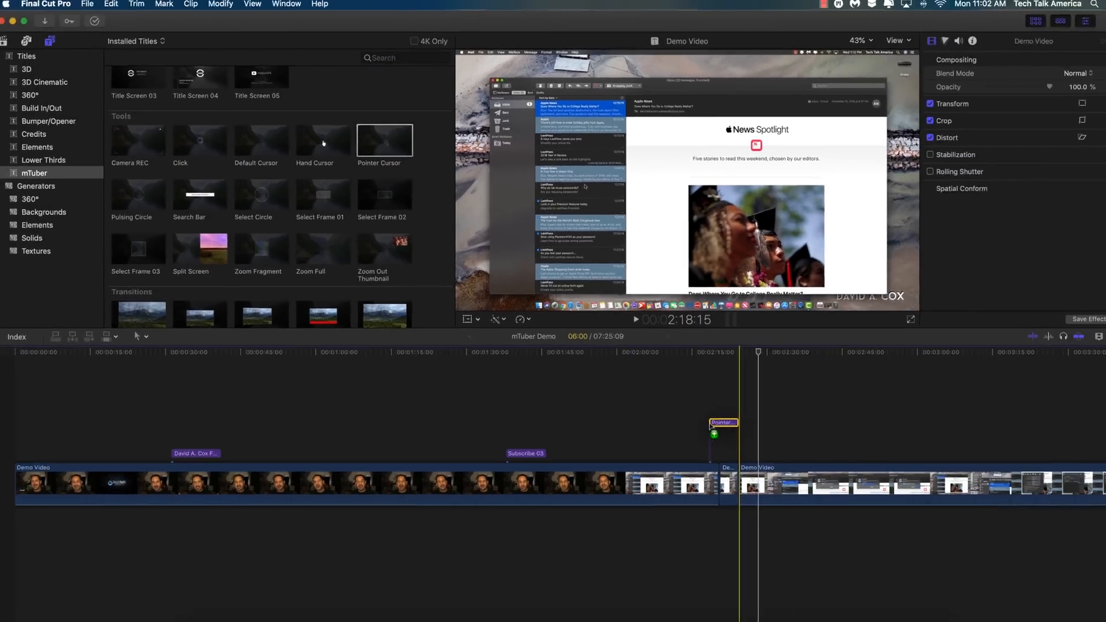
# Place the Pointer Cursor title above the screen recording clip and select it
pyautogui.click(722, 423)
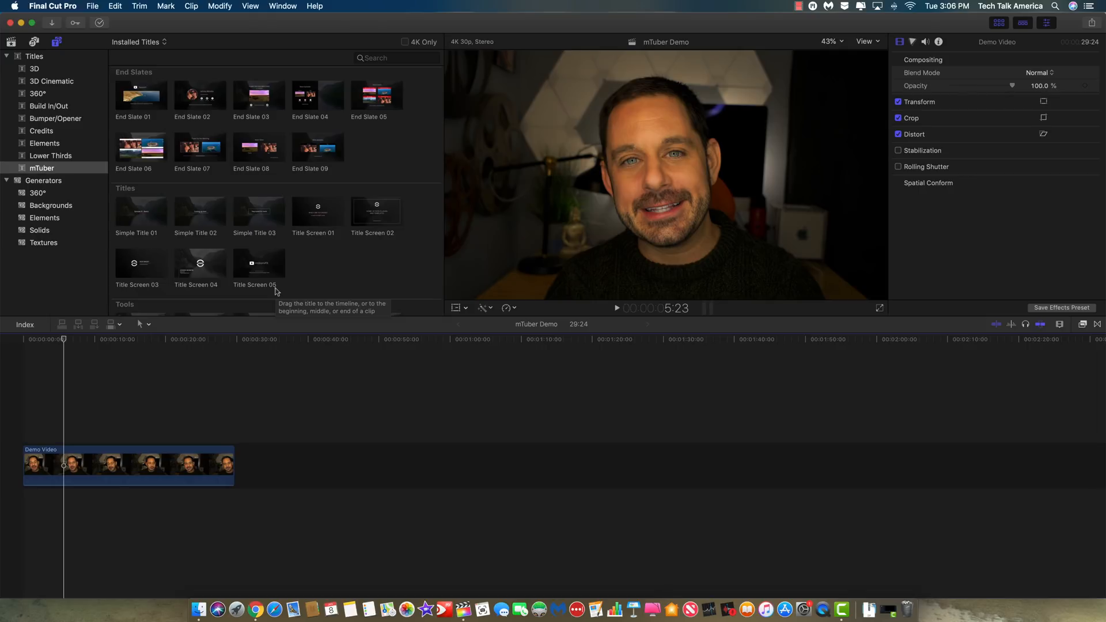
pyautogui.moveTo(120, 233)
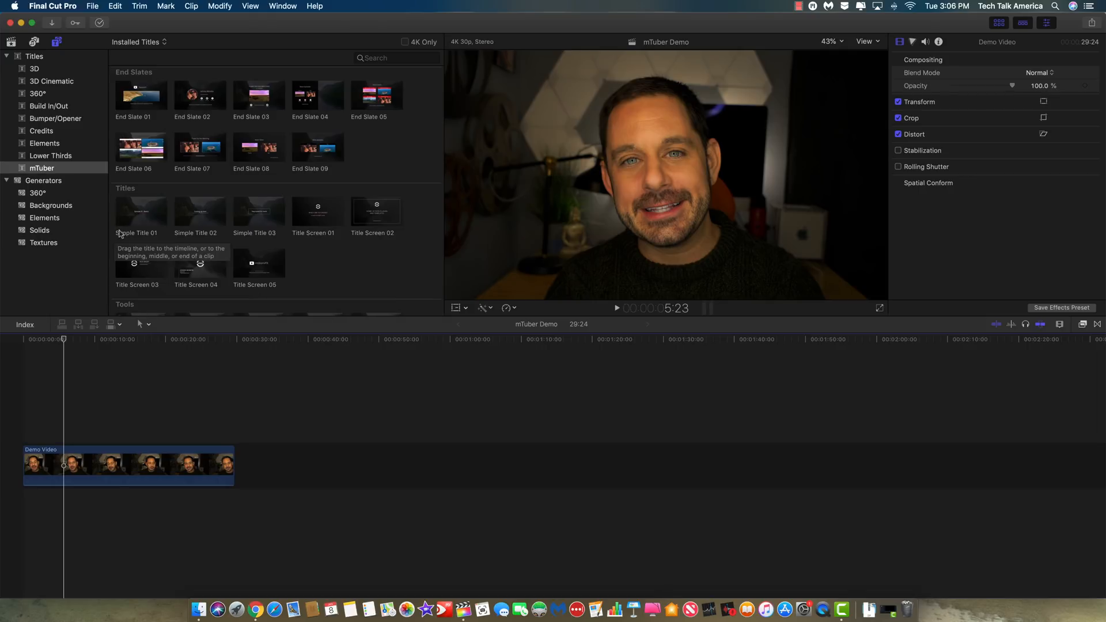
# Place the mTuber Title Screen 01 title on the timeline after the Demo Video clip
pyautogui.click(318, 212)
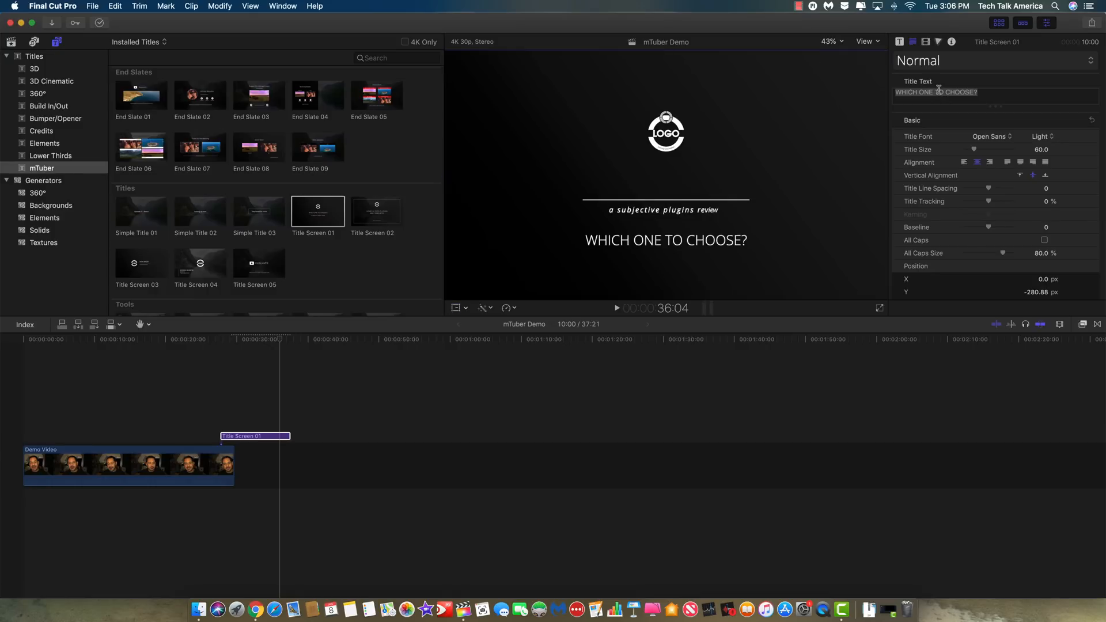
# Replace the title text with 'THANK YOU FOR WATCHING'
pyautogui.tripleClick(936, 93)
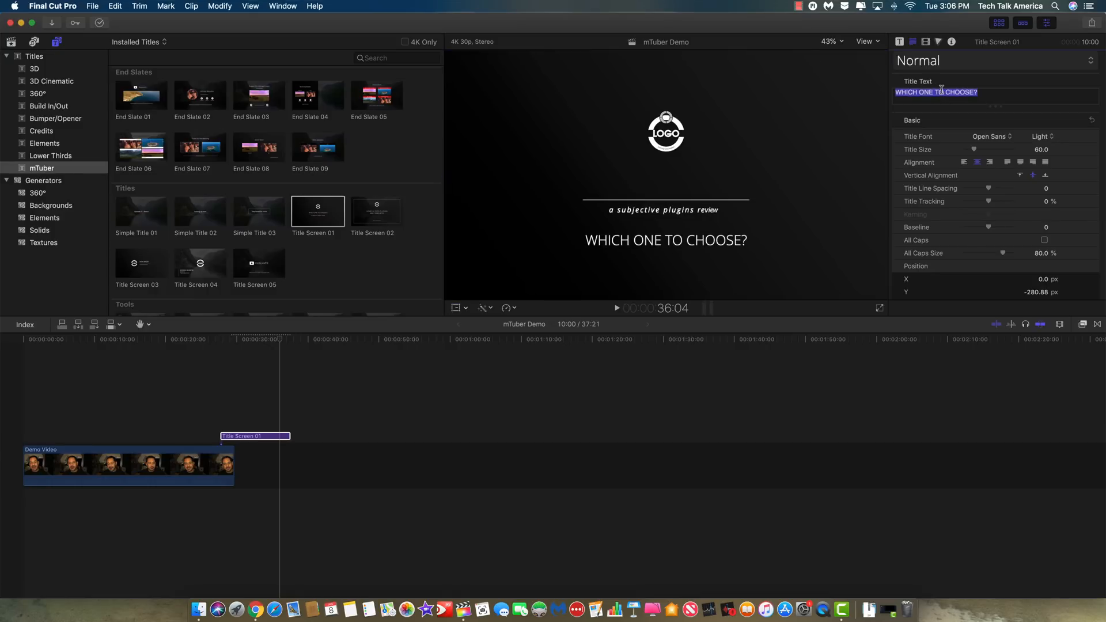
pyautogui.write('THANK YOU FOR WAT')
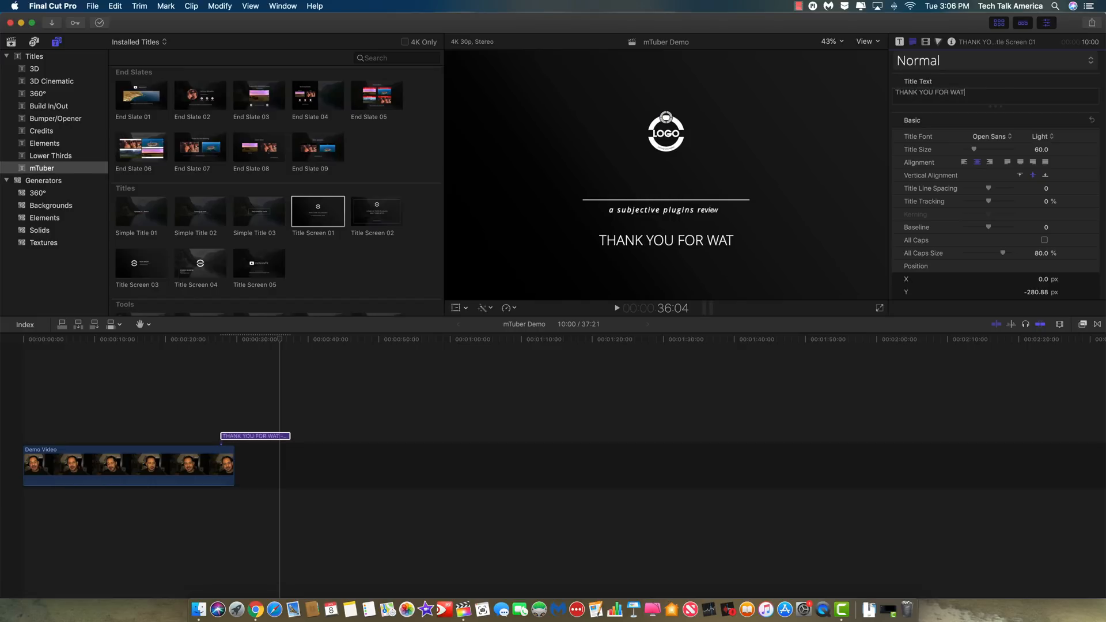
pyautogui.write('CHING')
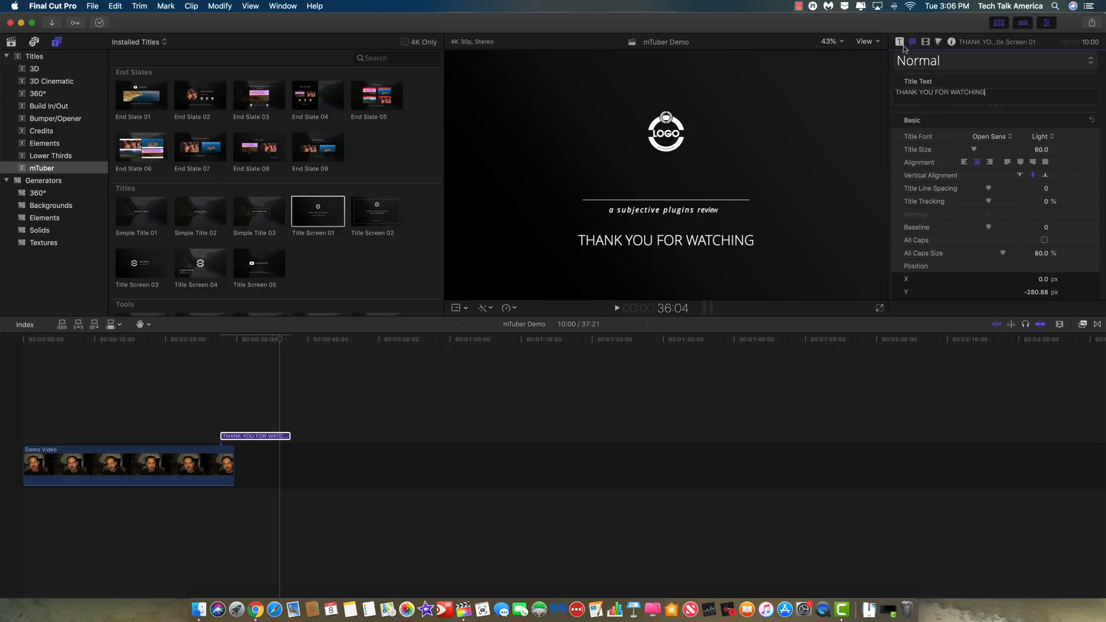
# Set the title logo to the TechTalk subscribe logo clip and apply it
pyautogui.scroll(-3)
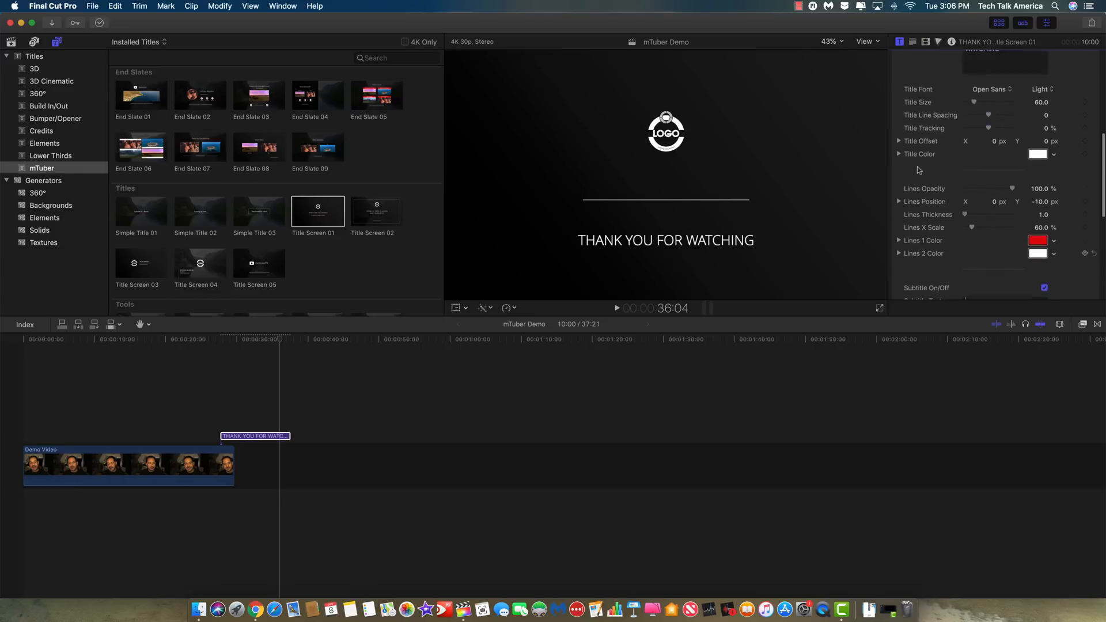
pyautogui.scroll(3)
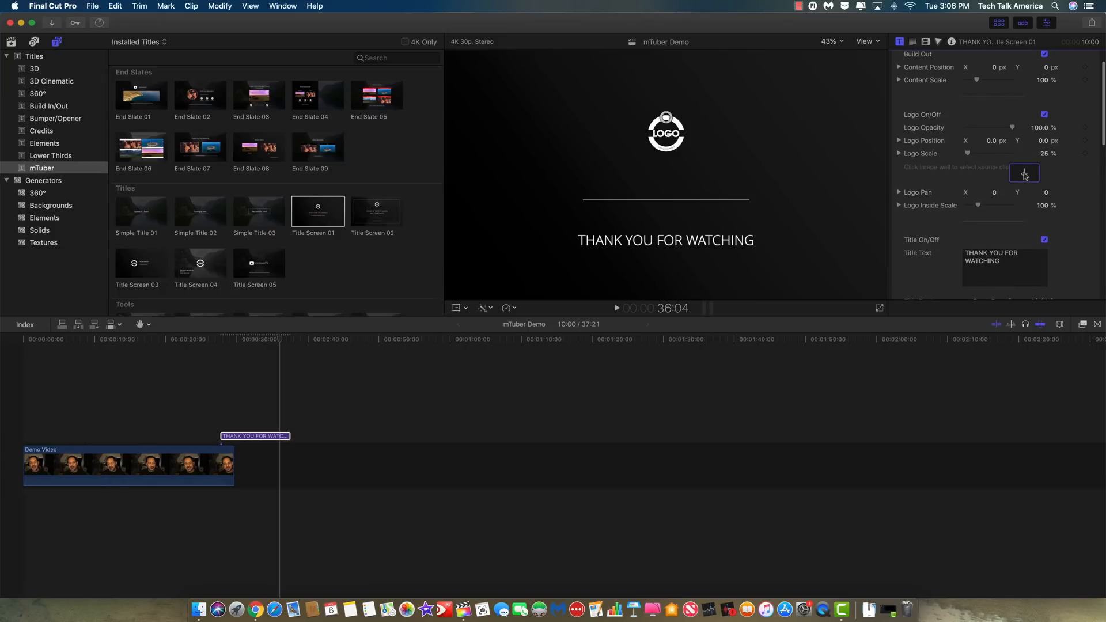
pyautogui.click(1023, 174)
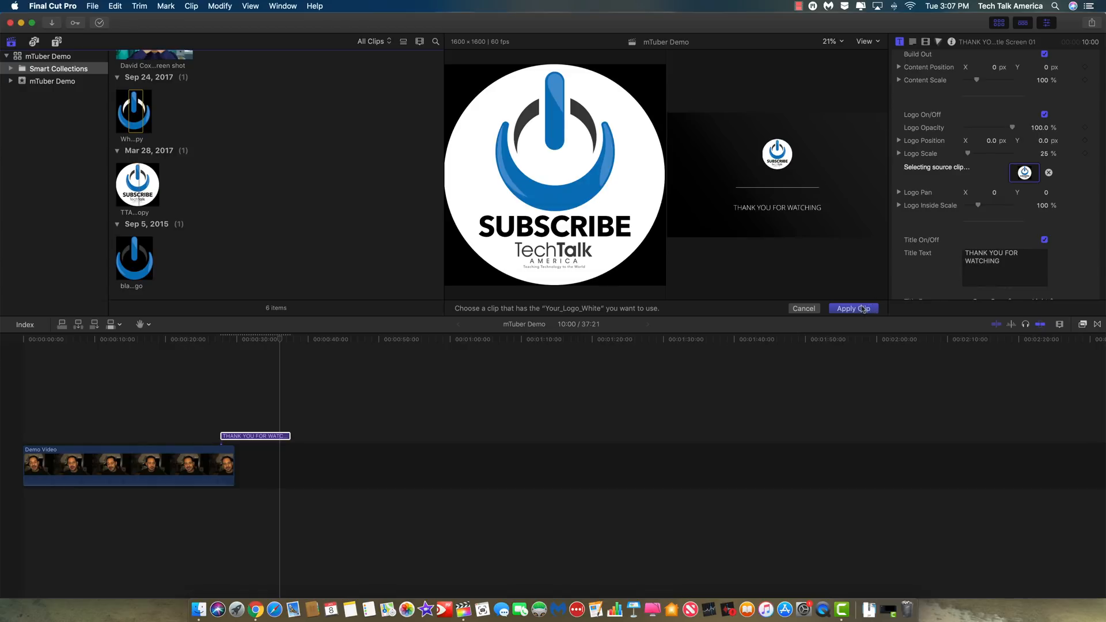
pyautogui.click(853, 309)
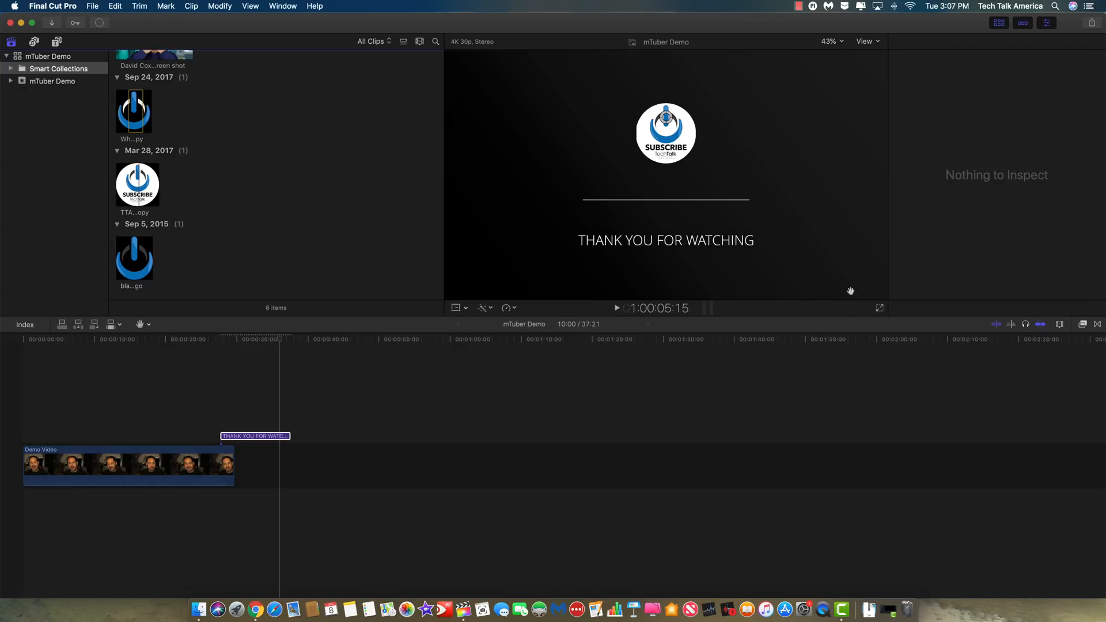
pyautogui.click(253, 436)
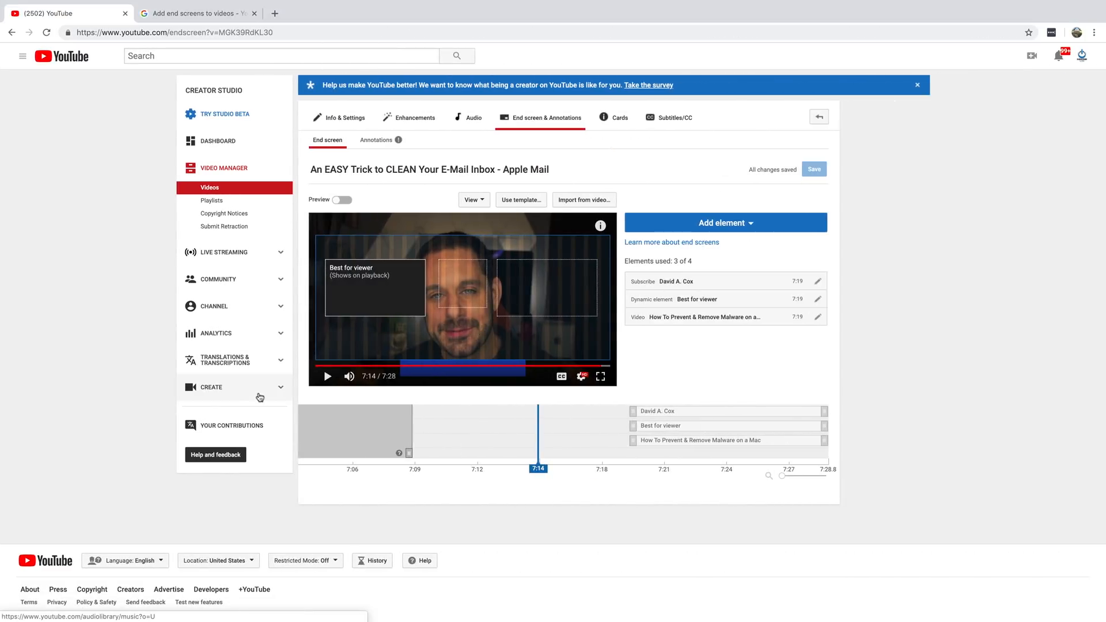
pyautogui.moveTo(342, 385)
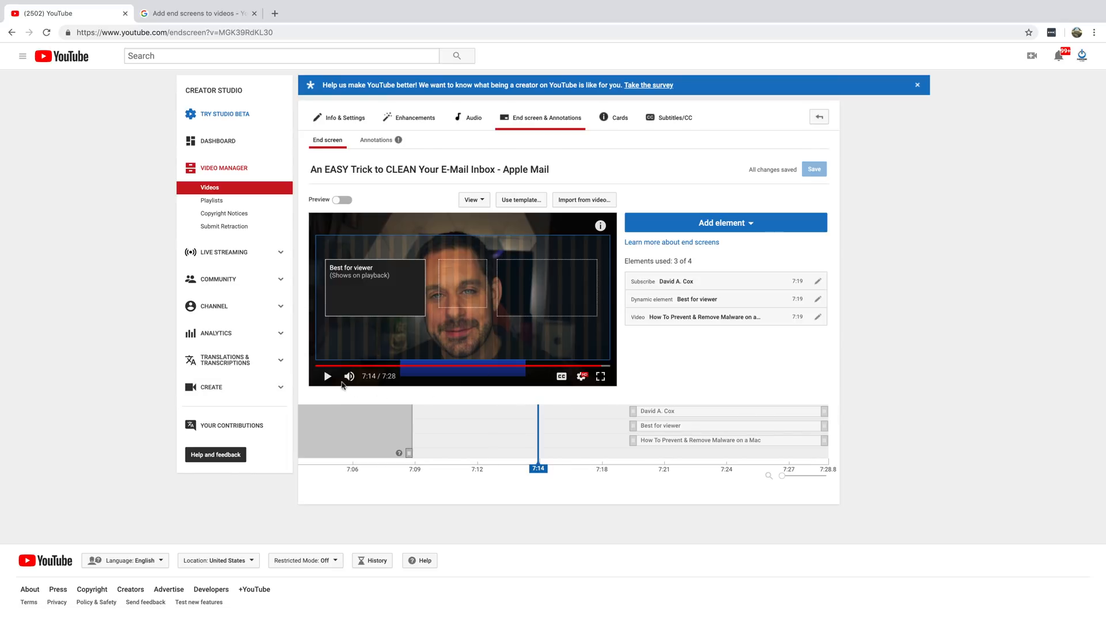